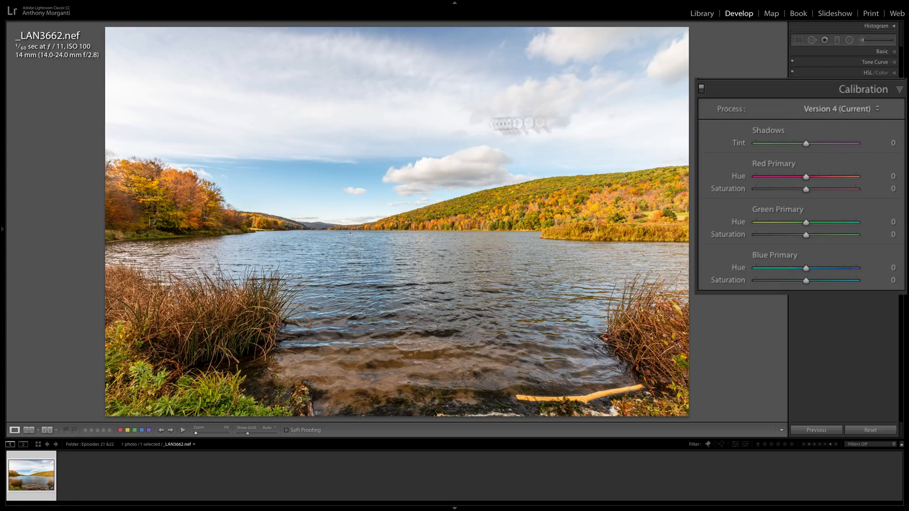
{"action": "mouse_move", "coordinate": [470, 265]}
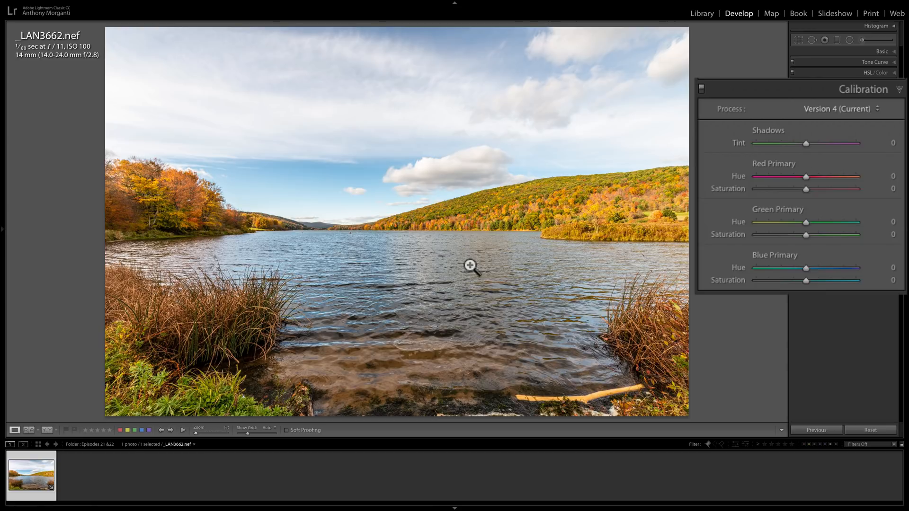
{"action": "mouse_move", "coordinate": [323, 178]}
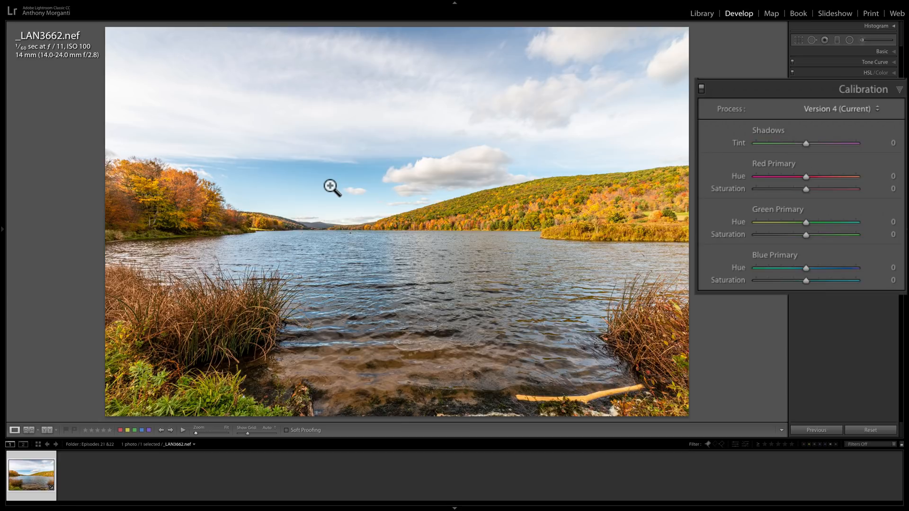
{"action": "mouse_move", "coordinate": [746, 226]}
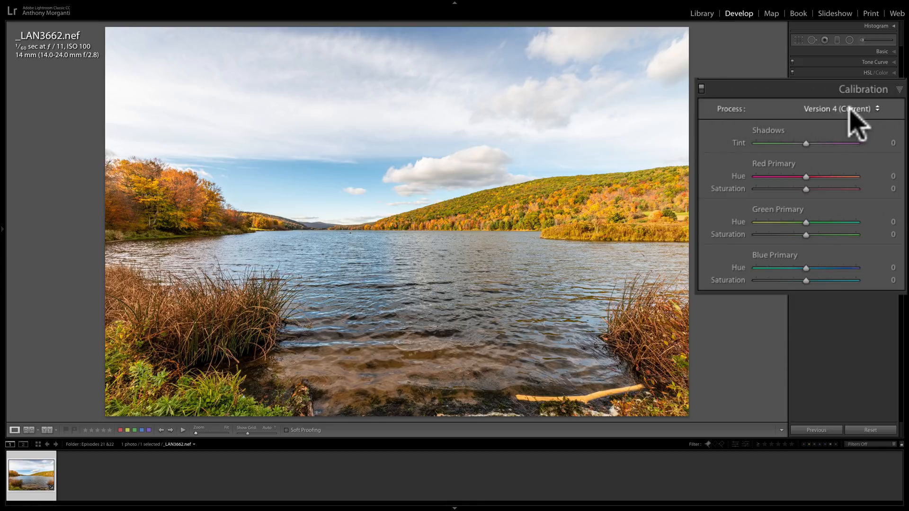
Step: Switch the photo to Process Version 2 (2010) from the Calibration list, then undo back to Version 4
{"action": "left_click", "coordinate": [838, 108]}
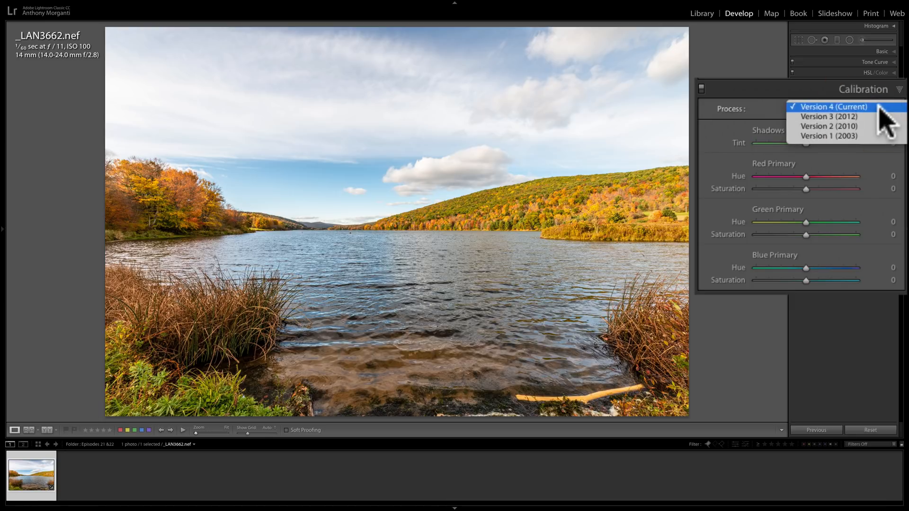
{"action": "left_click", "coordinate": [830, 107]}
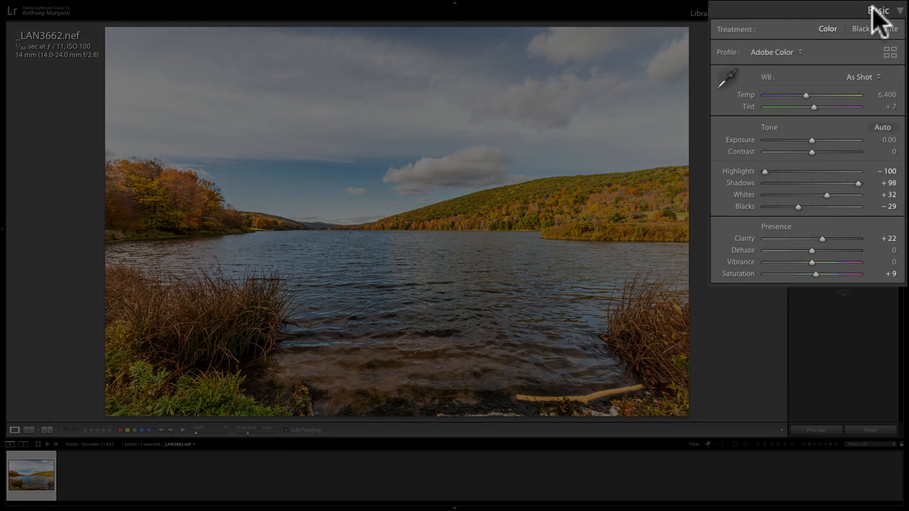
{"action": "mouse_move", "coordinate": [759, 180]}
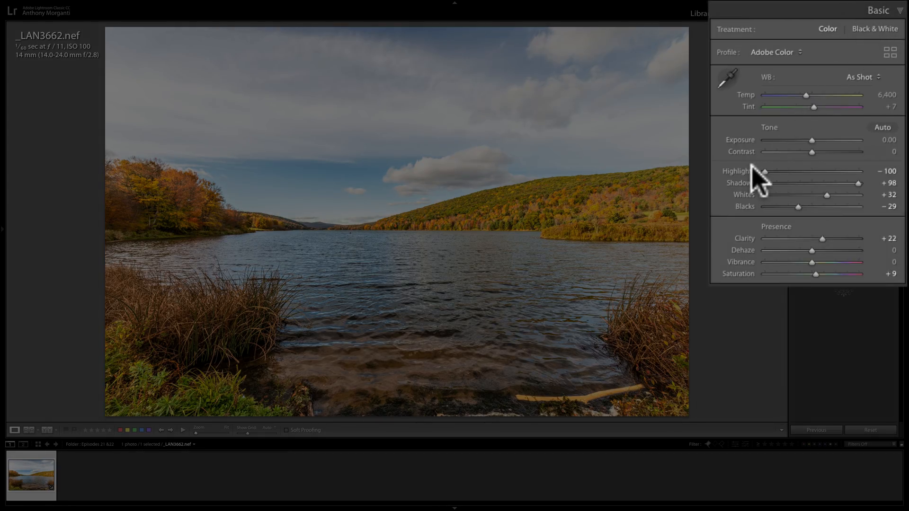
{"action": "mouse_move", "coordinate": [794, 182]}
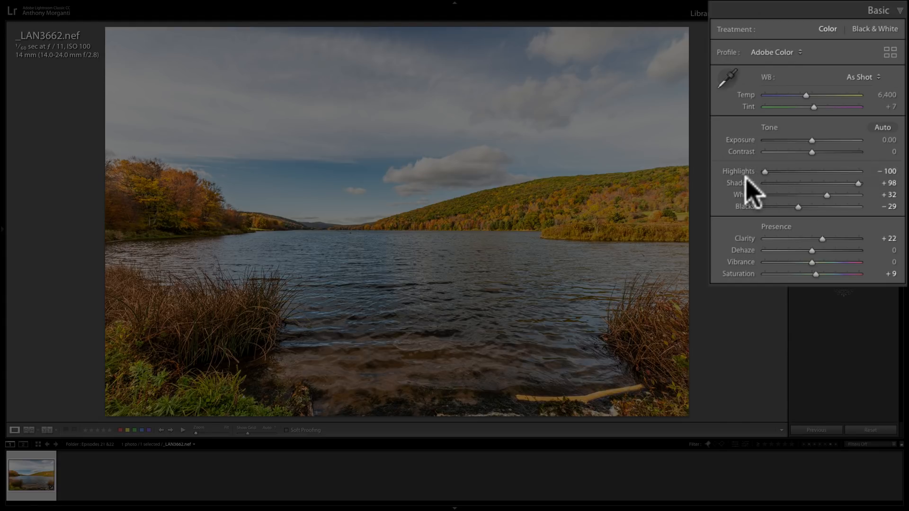
{"action": "mouse_move", "coordinate": [752, 219]}
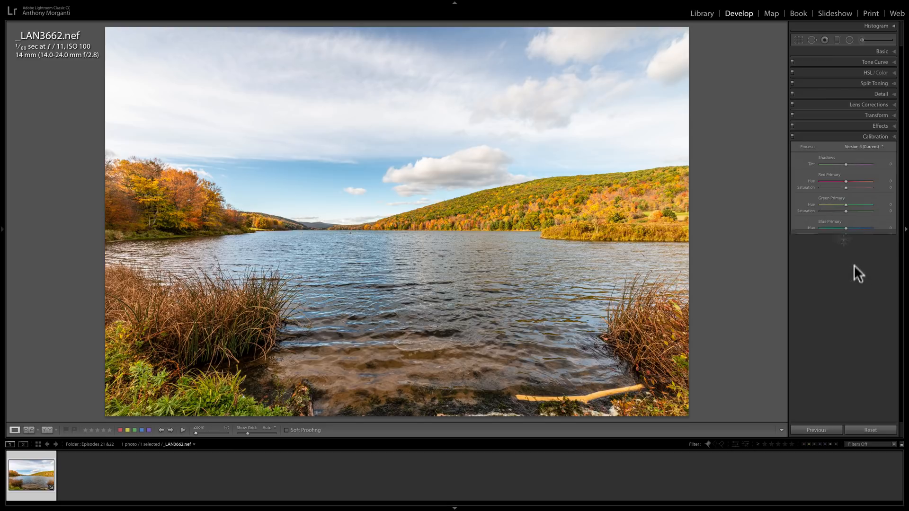
{"action": "left_click", "coordinate": [860, 146]}
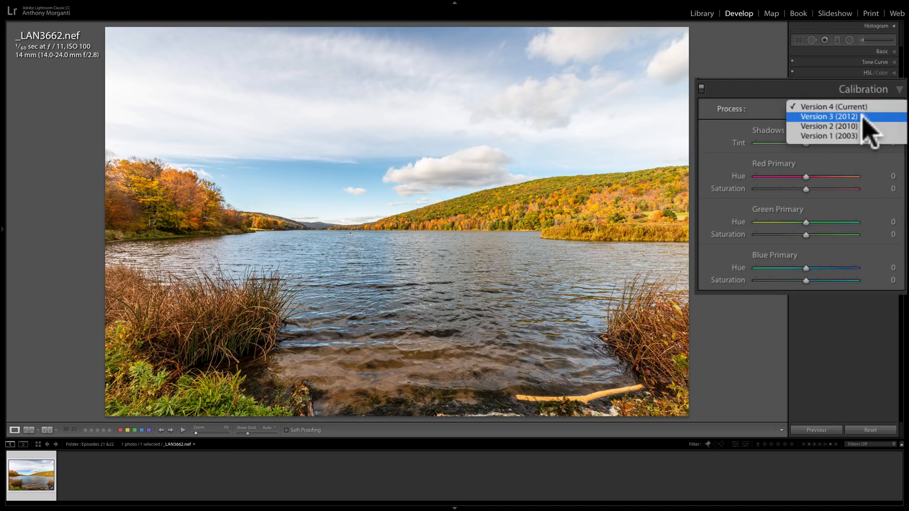
{"action": "mouse_move", "coordinate": [846, 125]}
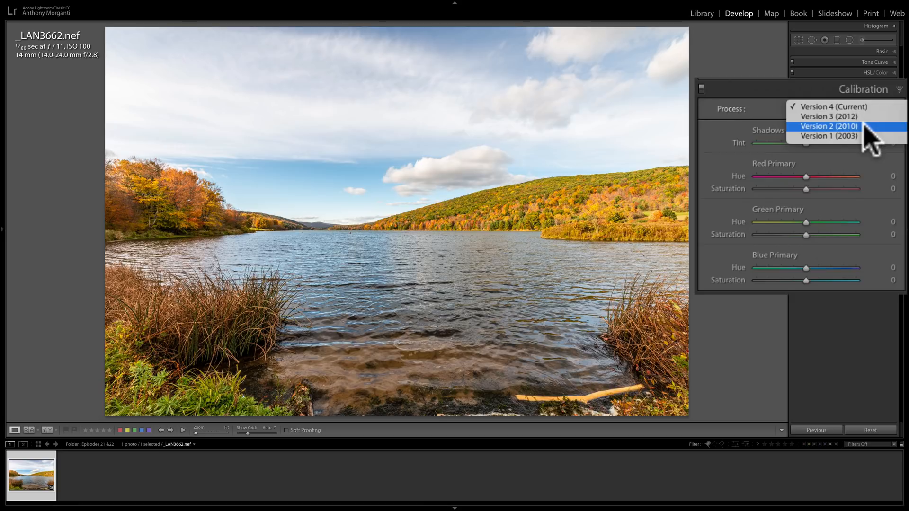
{"action": "left_click", "coordinate": [827, 126]}
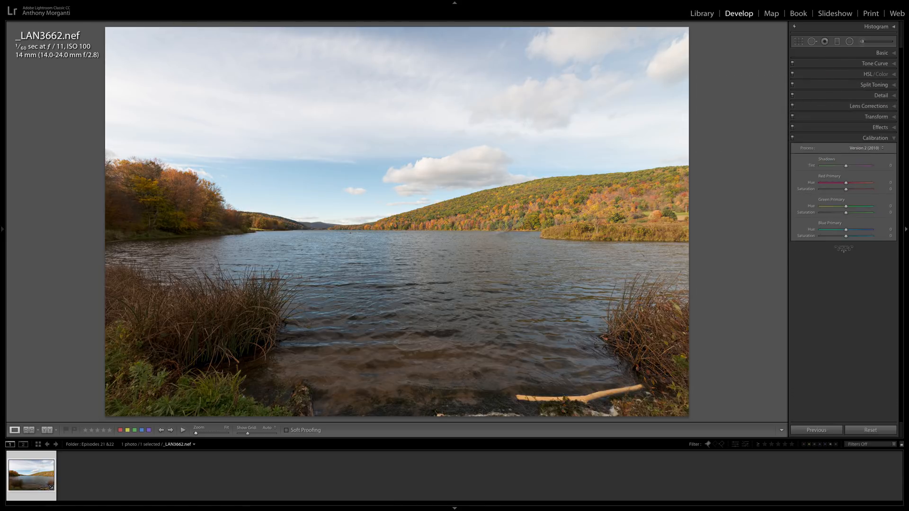
{"action": "left_click", "coordinate": [880, 53]}
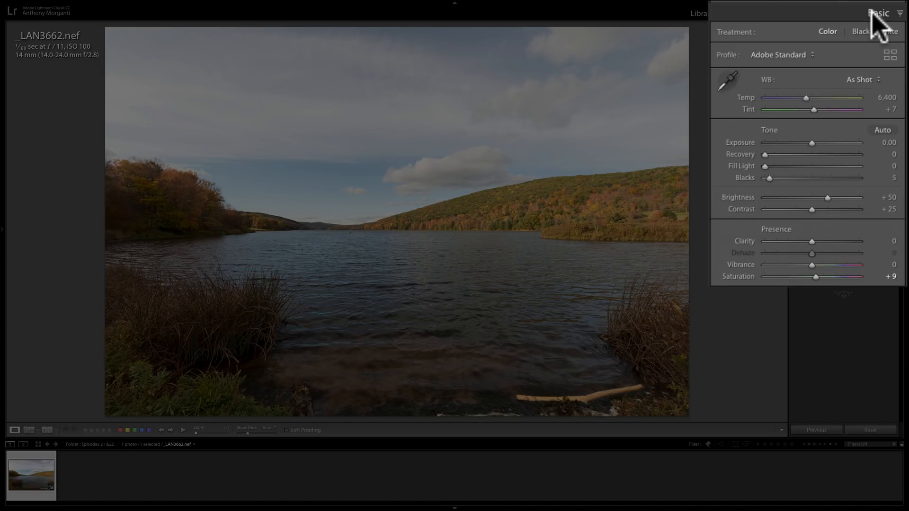
{"action": "mouse_move", "coordinate": [749, 168]}
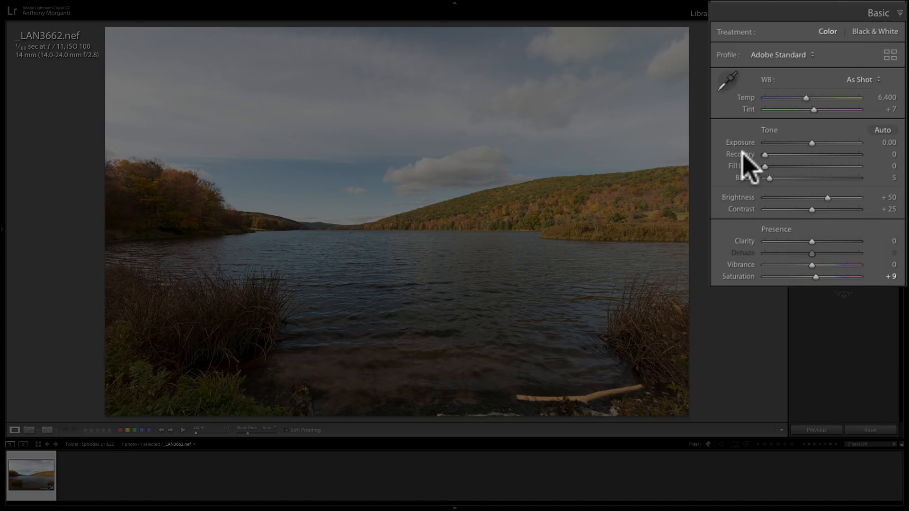
{"action": "mouse_move", "coordinate": [754, 165]}
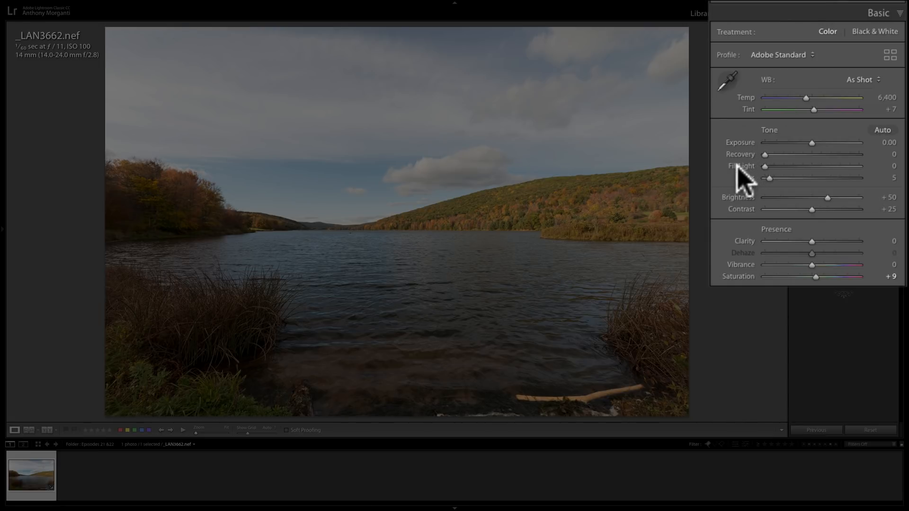
{"action": "mouse_move", "coordinate": [751, 189]}
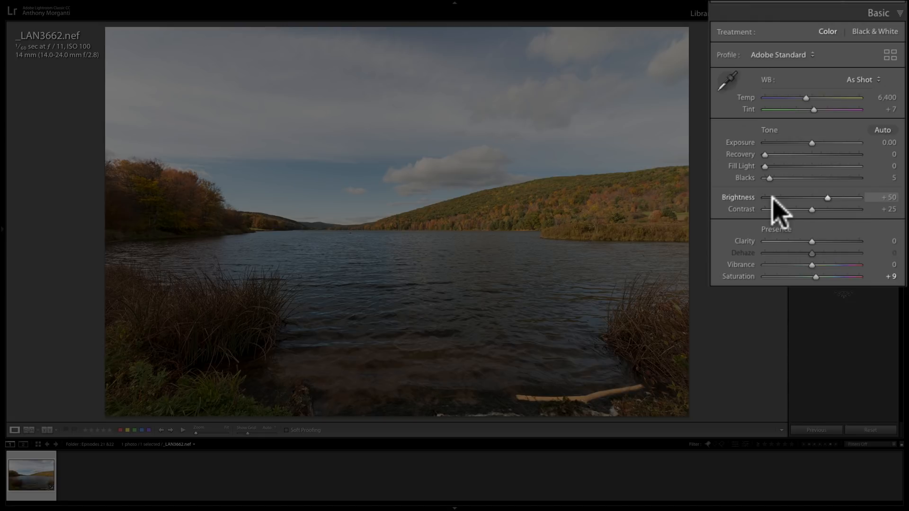
{"action": "key", "text": "ctrl+z"}
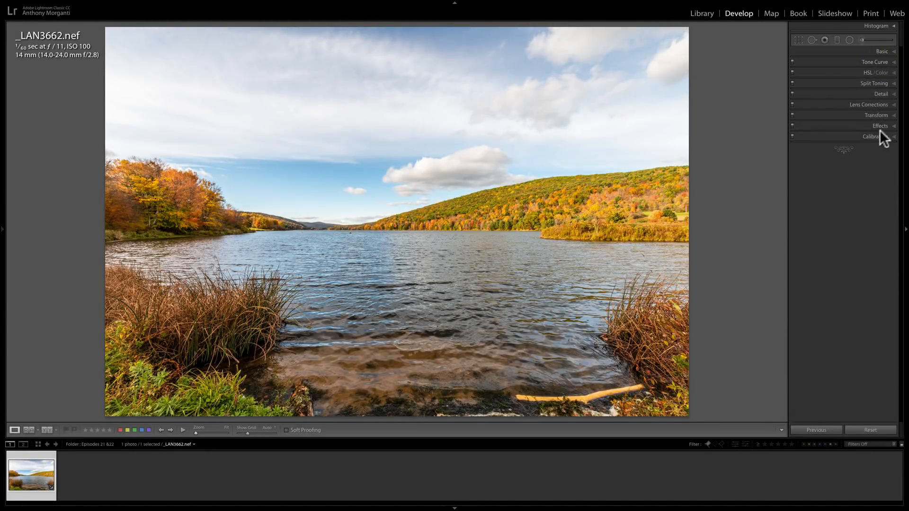
Step: Expand Calibration and reopen the Process list, keeping Version 4 (Current) unchanged
{"action": "left_click", "coordinate": [869, 137]}
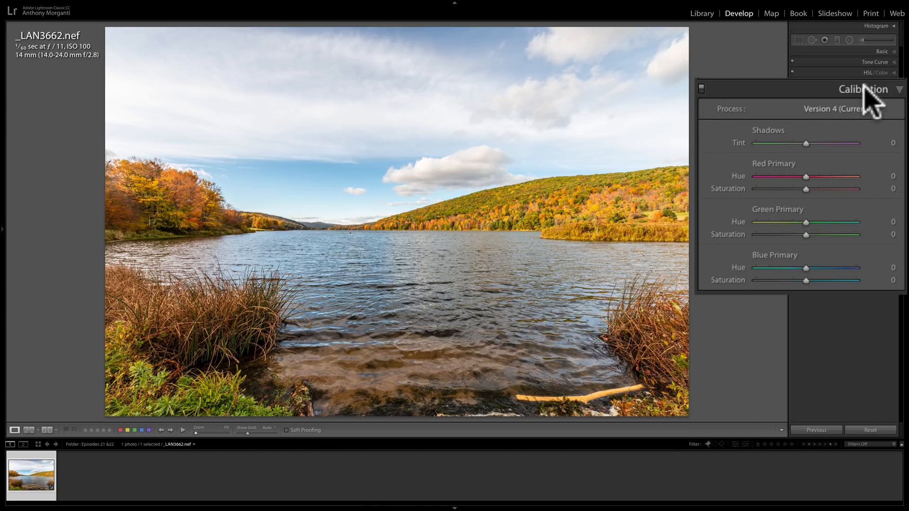
{"action": "mouse_move", "coordinate": [863, 113]}
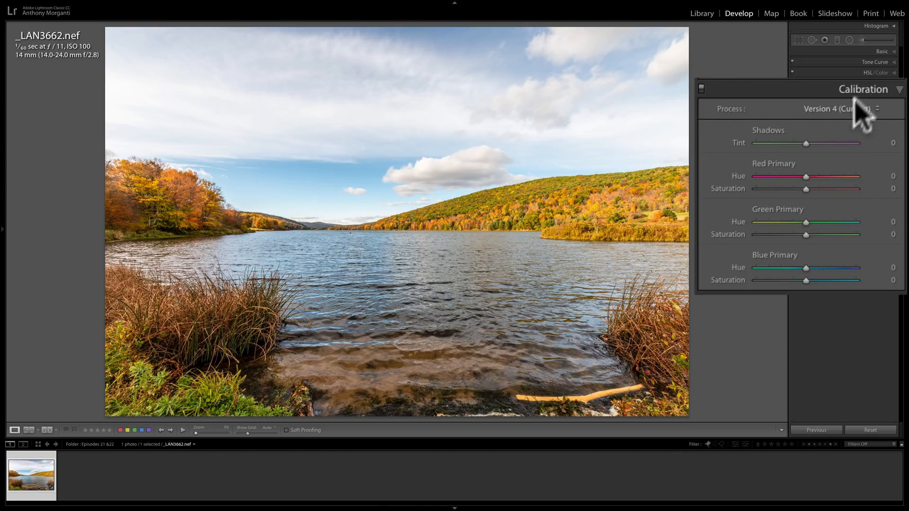
{"action": "left_click", "coordinate": [832, 108]}
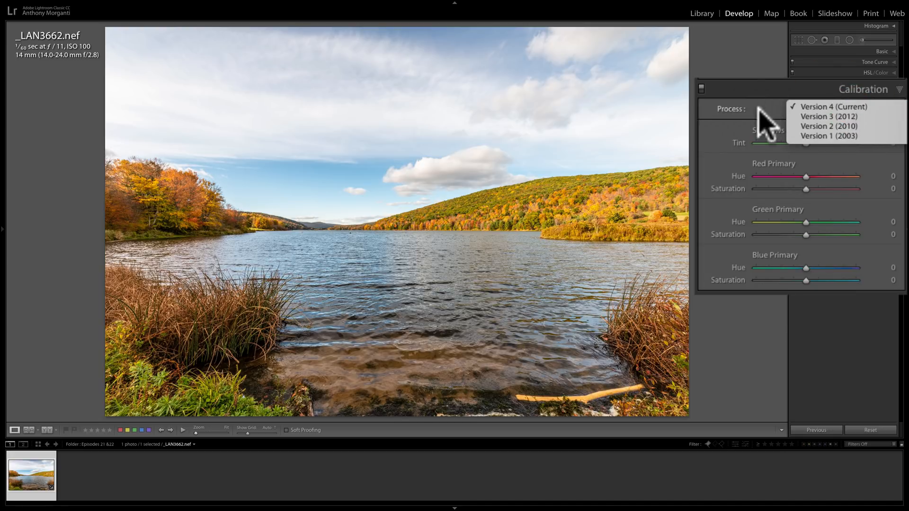
{"action": "left_click", "coordinate": [835, 107]}
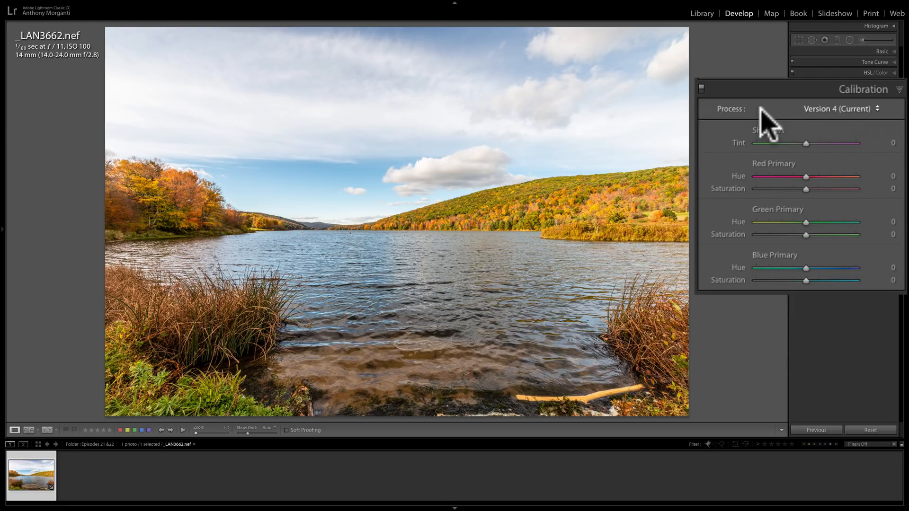
{"action": "mouse_move", "coordinate": [769, 179]}
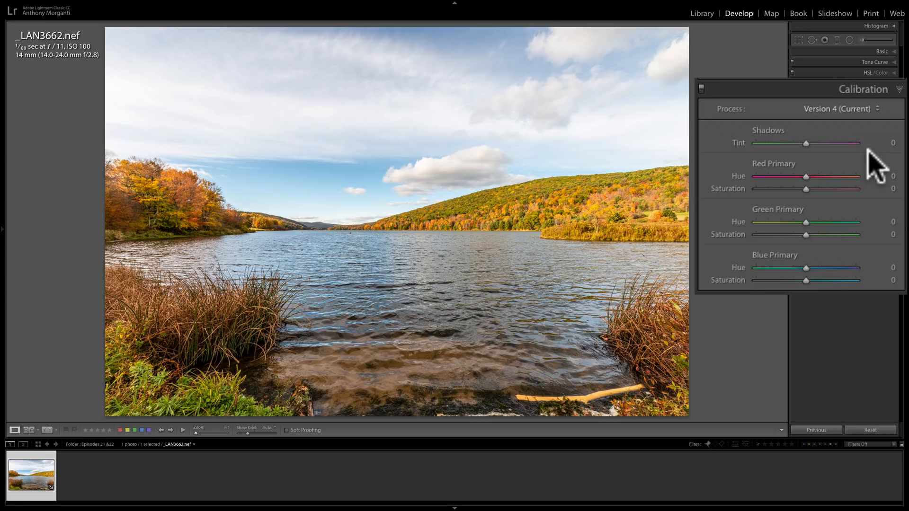
{"action": "mouse_move", "coordinate": [840, 169]}
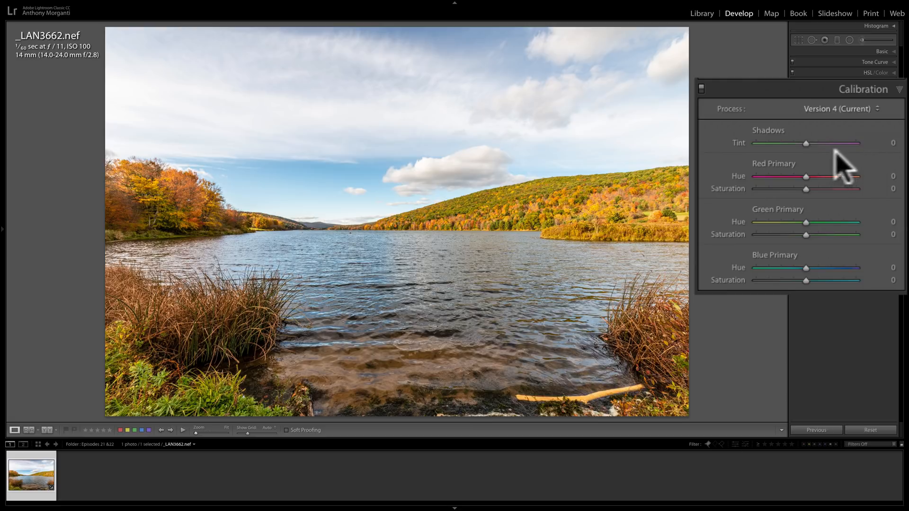
{"action": "mouse_move", "coordinate": [746, 154]}
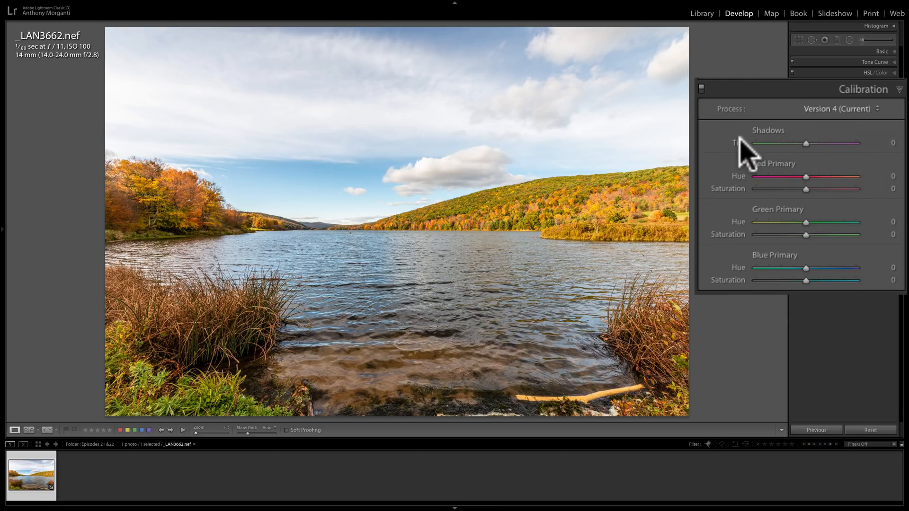
{"action": "mouse_move", "coordinate": [811, 154]}
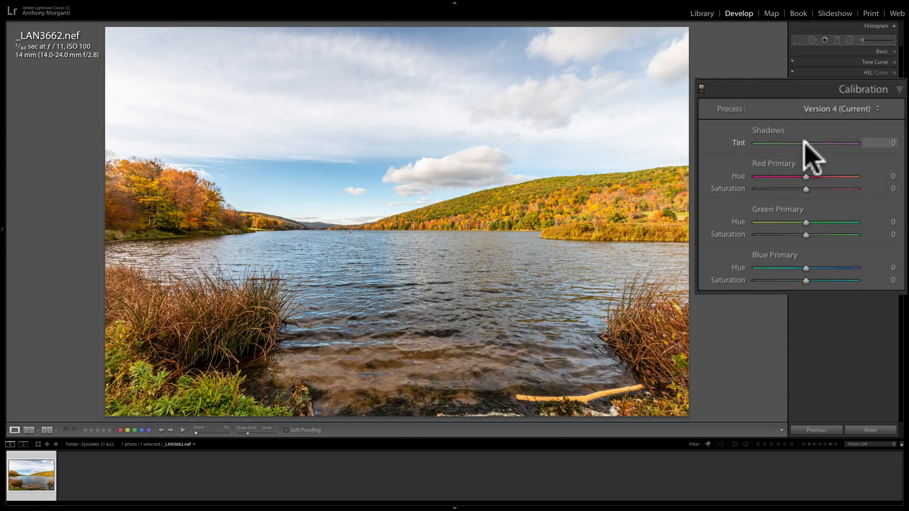
{"action": "left_click_drag", "start_coordinate": [805, 143], "coordinate": [814, 143]}
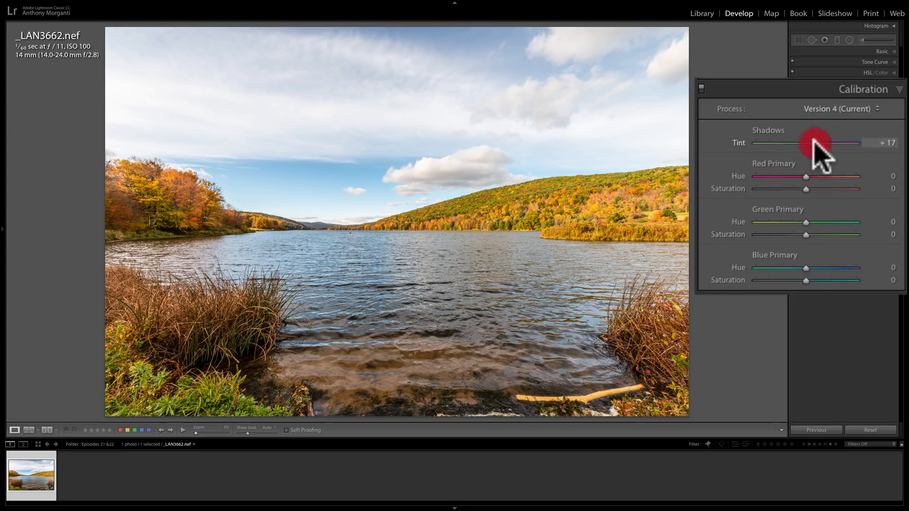
{"action": "left_click_drag", "start_coordinate": [817, 143], "coordinate": [797, 143]}
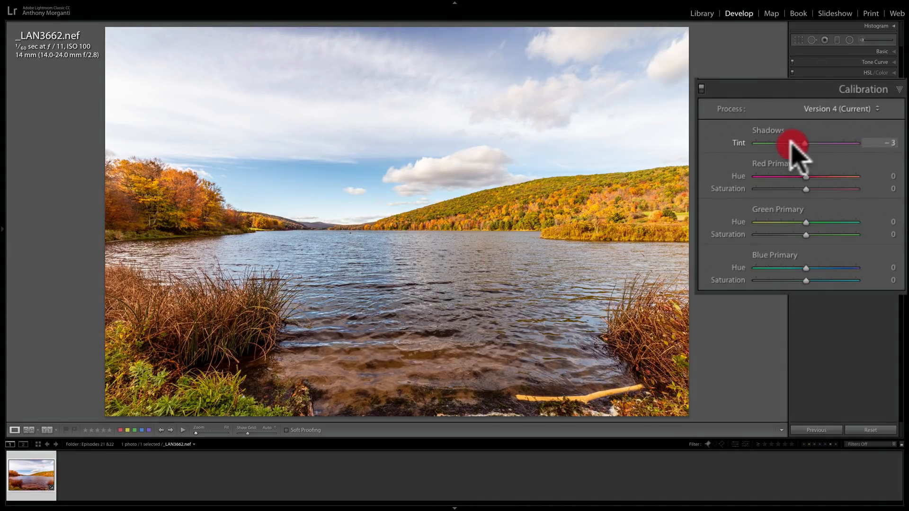
{"action": "left_click_drag", "start_coordinate": [806, 143], "coordinate": [802, 143]}
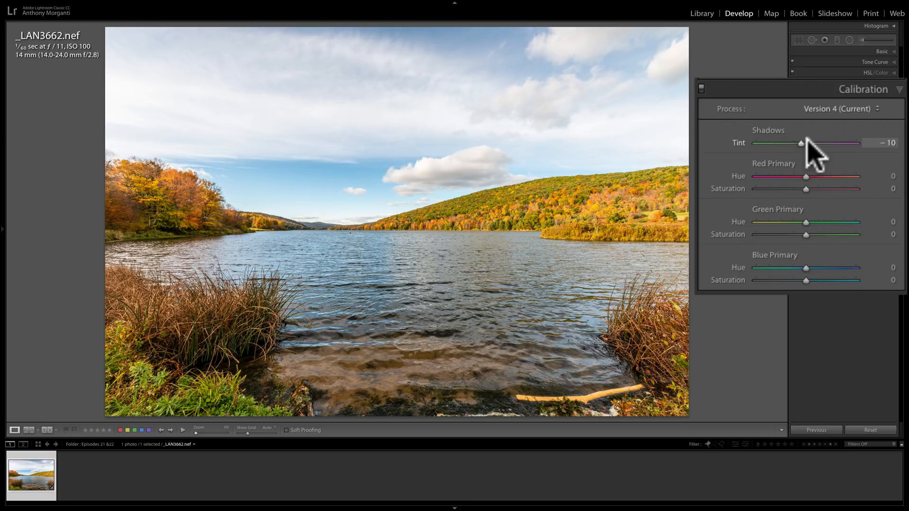
{"action": "left_click_drag", "start_coordinate": [801, 143], "coordinate": [773, 143]}
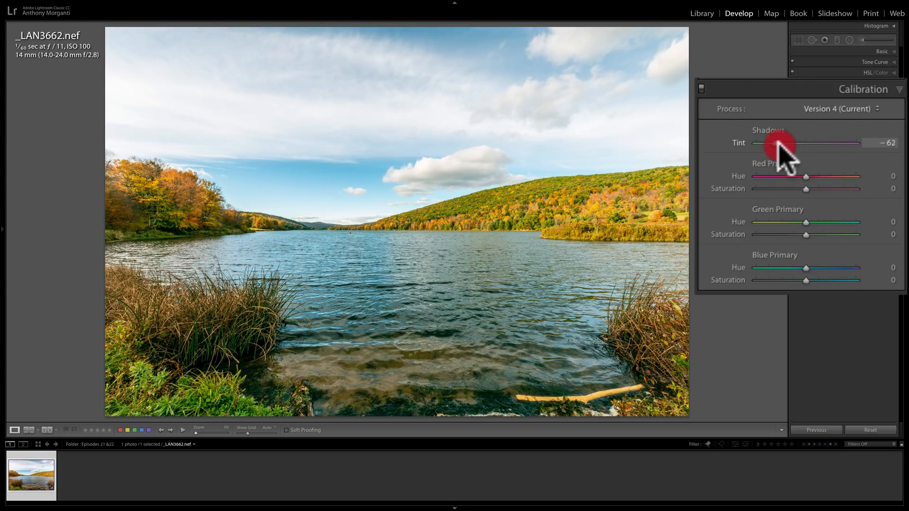
{"action": "left_click_drag", "start_coordinate": [776, 143], "coordinate": [822, 143]}
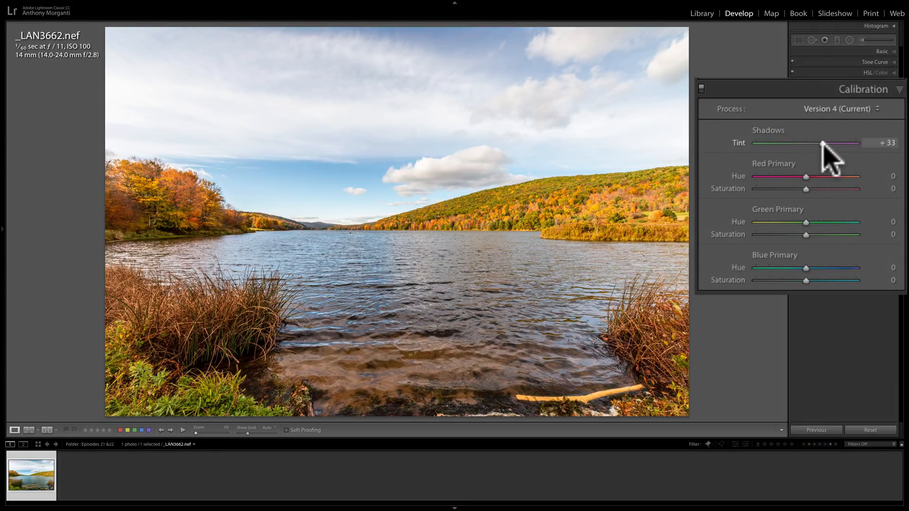
{"action": "left_click_drag", "start_coordinate": [822, 143], "coordinate": [785, 143]}
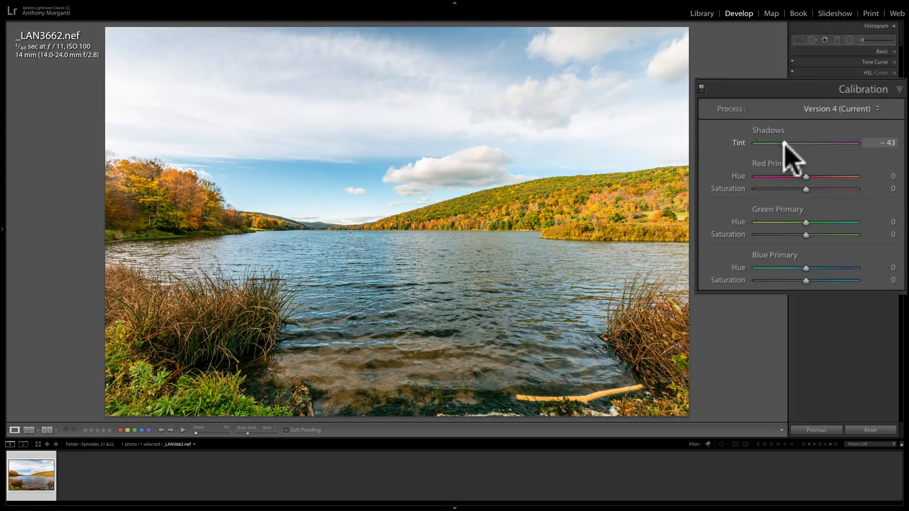
{"action": "left_click_drag", "start_coordinate": [781, 143], "coordinate": [805, 143]}
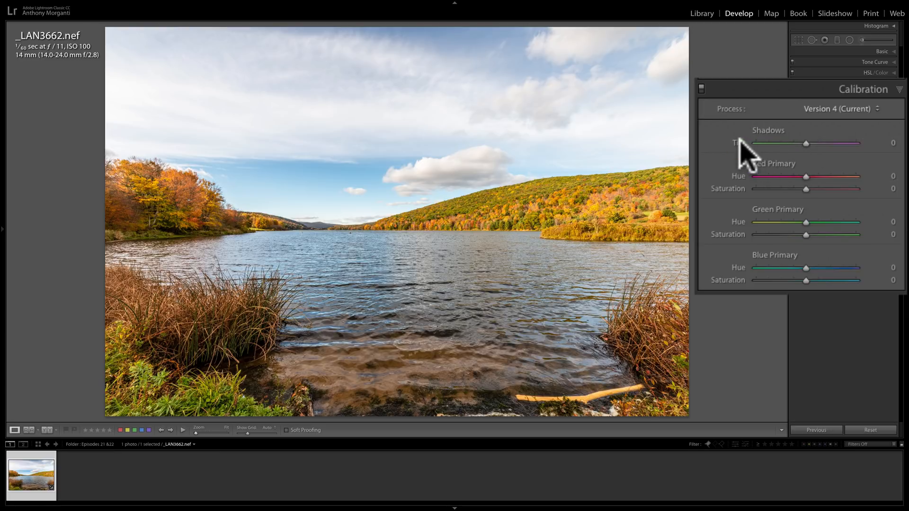
{"action": "mouse_move", "coordinate": [808, 156]}
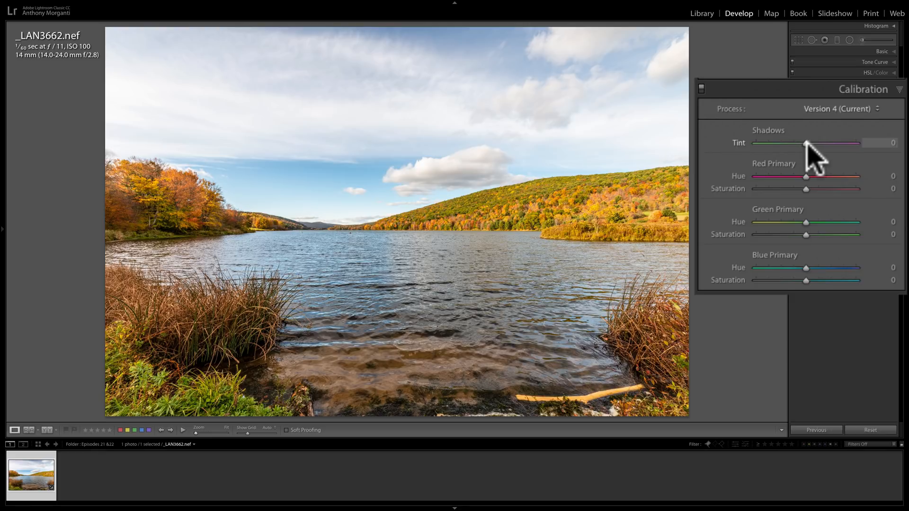
{"action": "left_click_drag", "start_coordinate": [805, 143], "coordinate": [829, 143]}
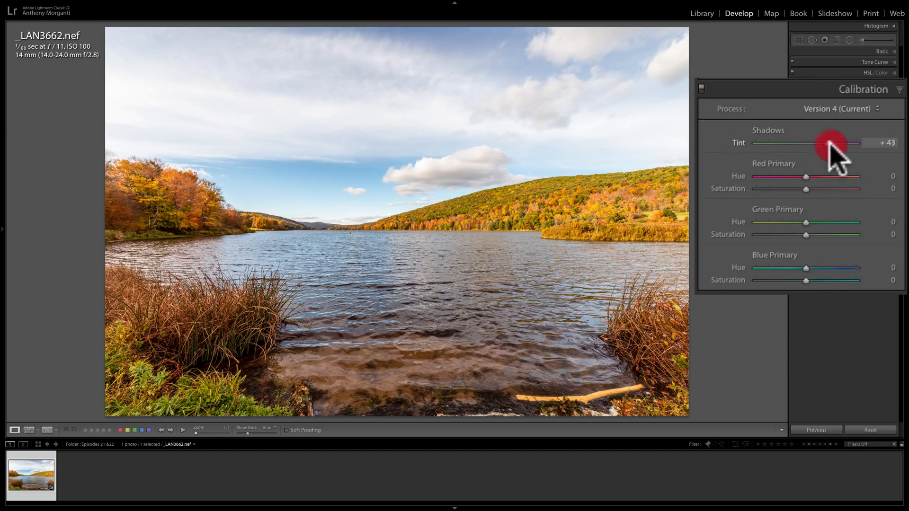
{"action": "left_click_drag", "start_coordinate": [829, 143], "coordinate": [809, 143]}
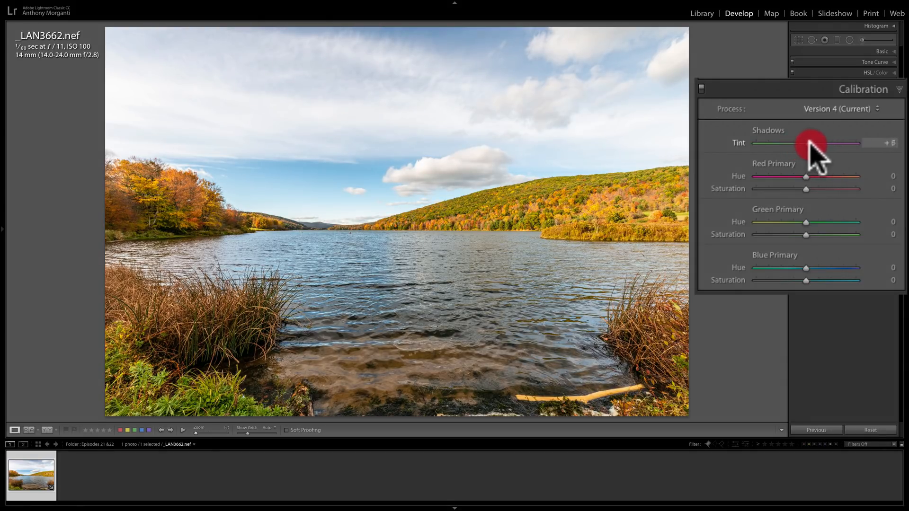
{"action": "left_click_drag", "start_coordinate": [805, 143], "coordinate": [825, 143]}
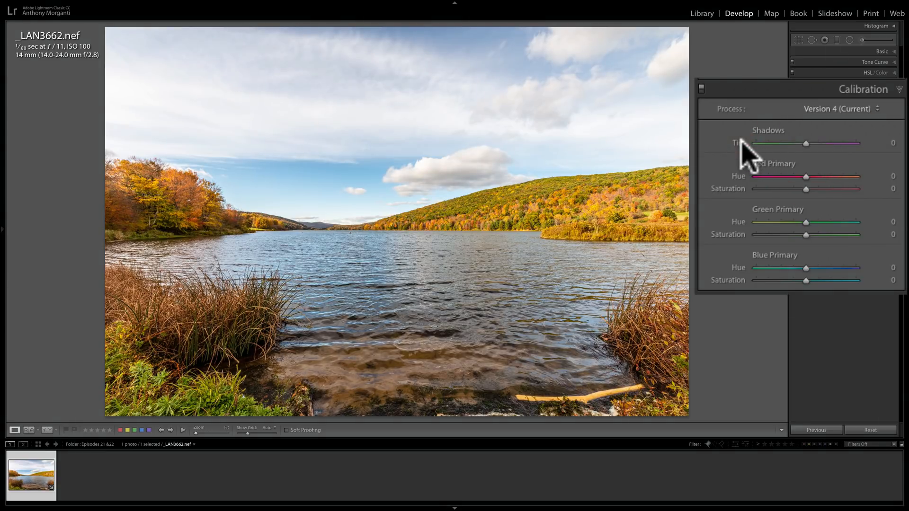
{"action": "mouse_move", "coordinate": [779, 168]}
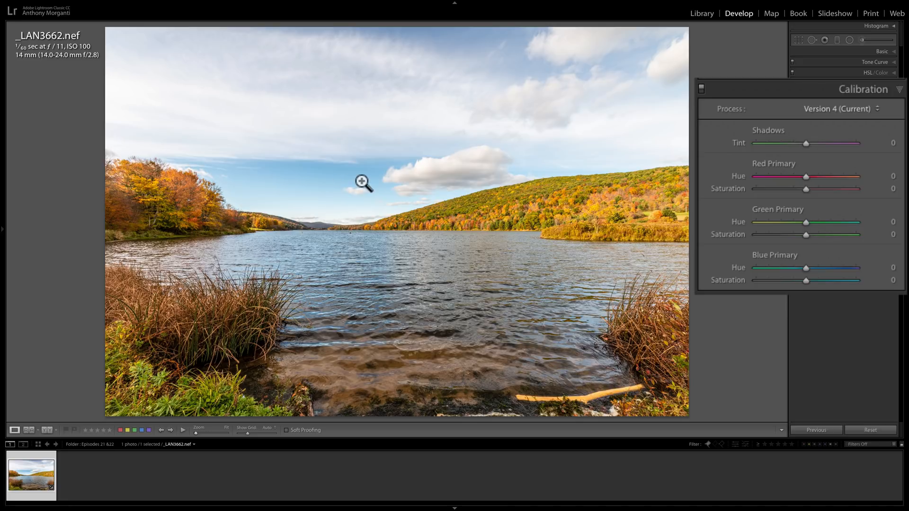
{"action": "mouse_move", "coordinate": [325, 185]}
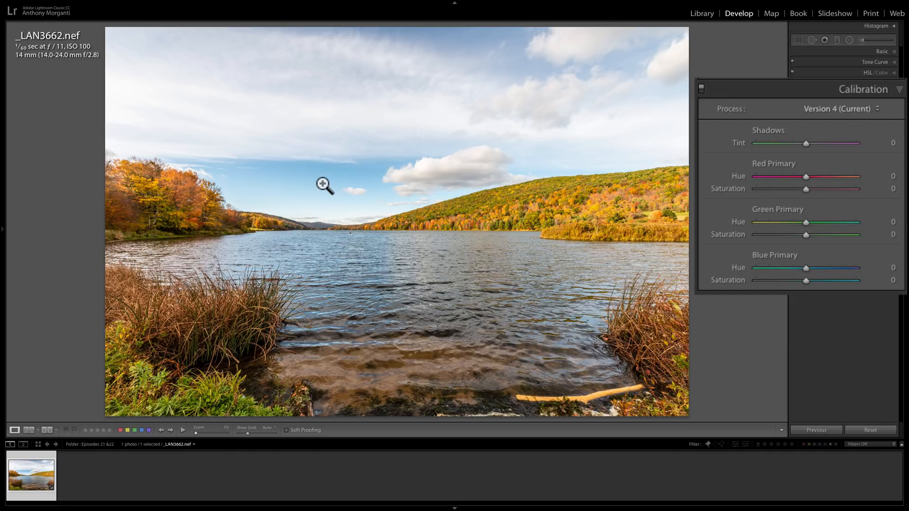
{"action": "mouse_move", "coordinate": [321, 187]}
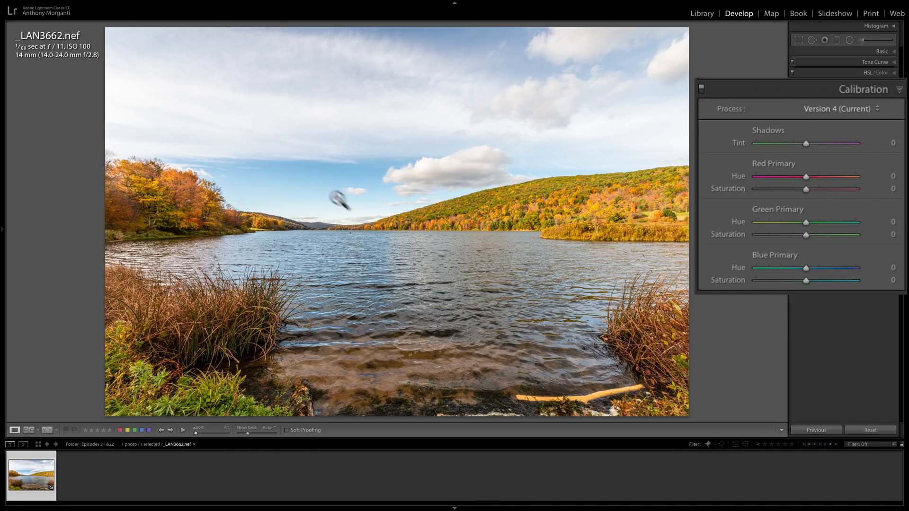
{"action": "mouse_move", "coordinate": [552, 308]}
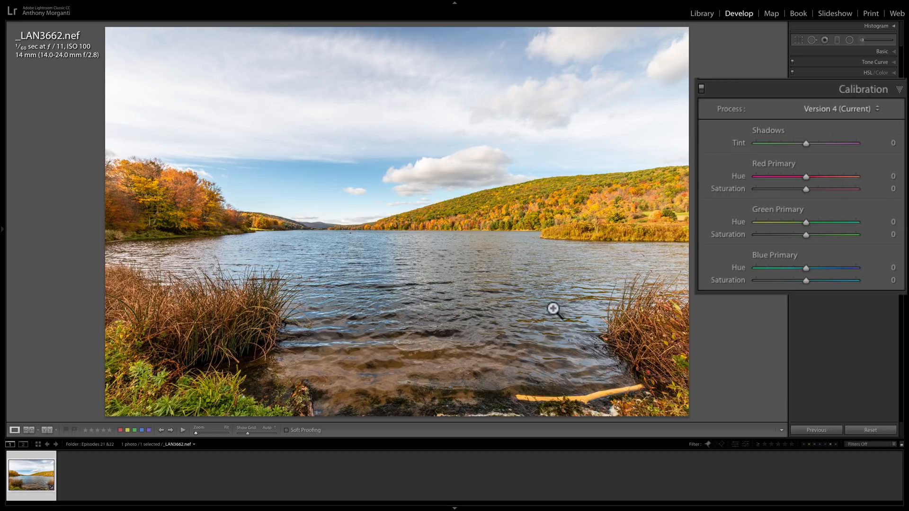
{"action": "mouse_move", "coordinate": [578, 264]}
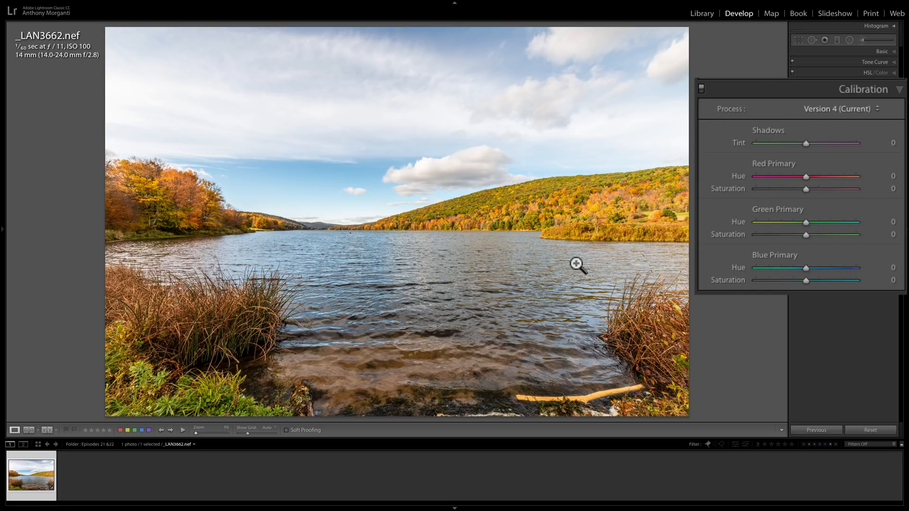
{"action": "mouse_move", "coordinate": [723, 207]}
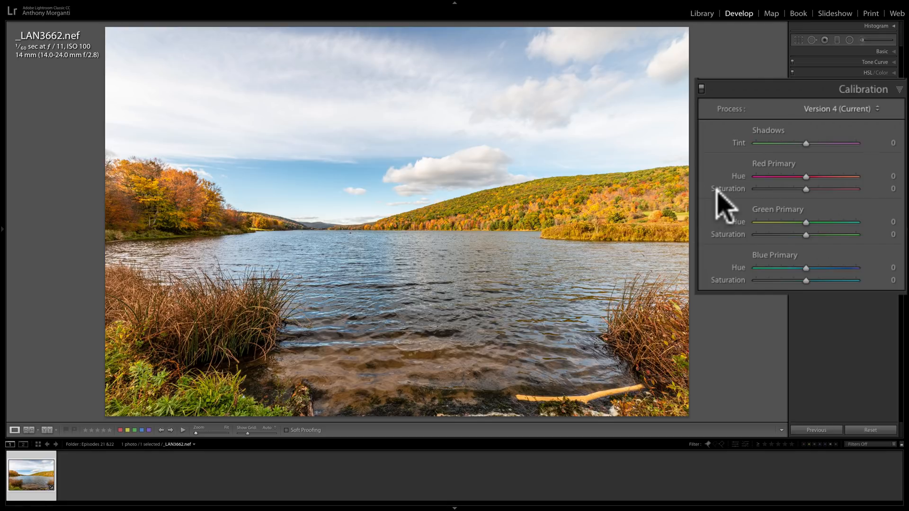
{"action": "mouse_move", "coordinate": [750, 194]}
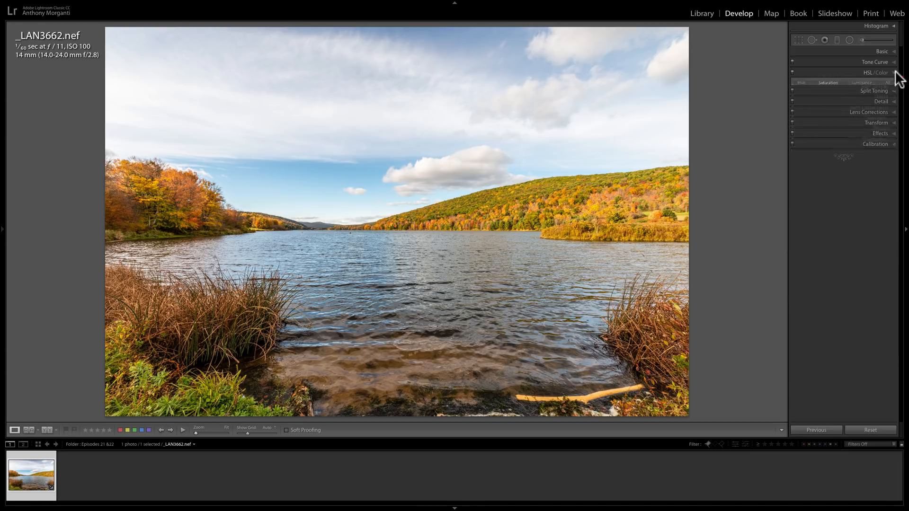
Step: In HSL/Color Saturation, try Blue around +20 then push it to +100
{"action": "left_click", "coordinate": [878, 73]}
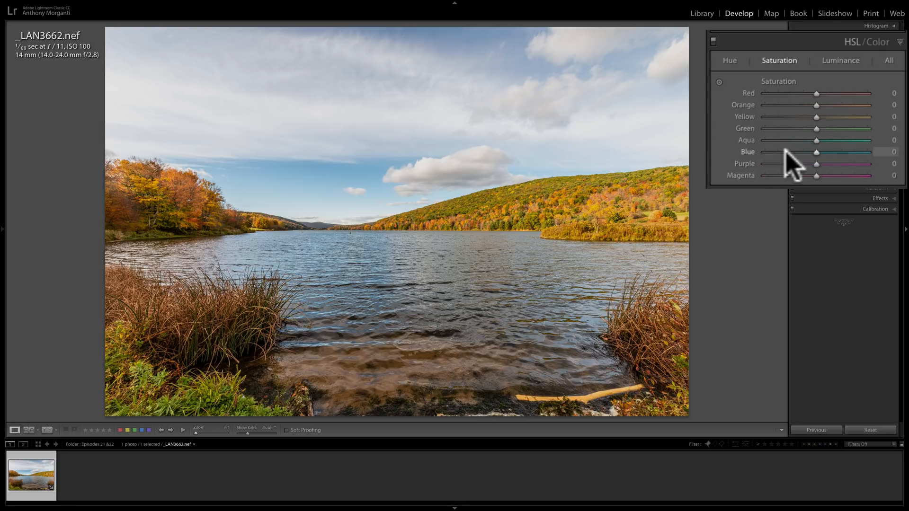
{"action": "mouse_move", "coordinate": [822, 169]}
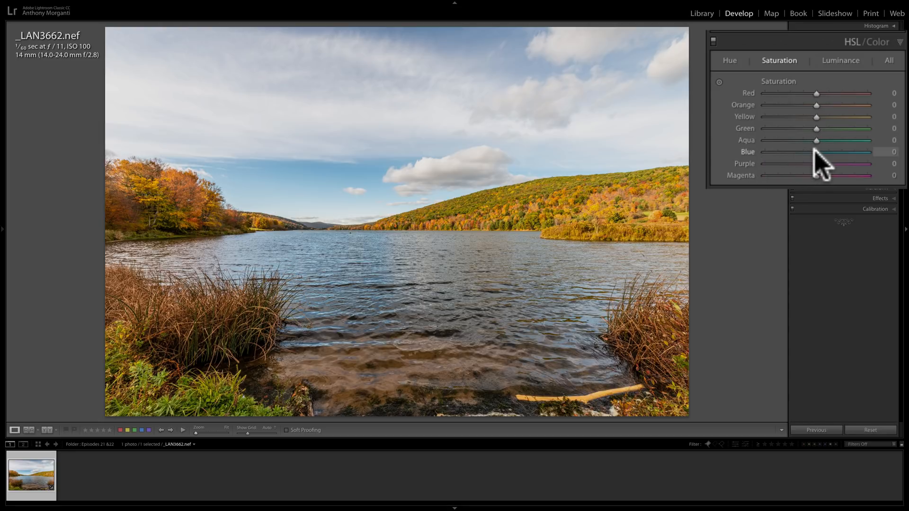
{"action": "left_click_drag", "start_coordinate": [817, 152], "coordinate": [864, 151]}
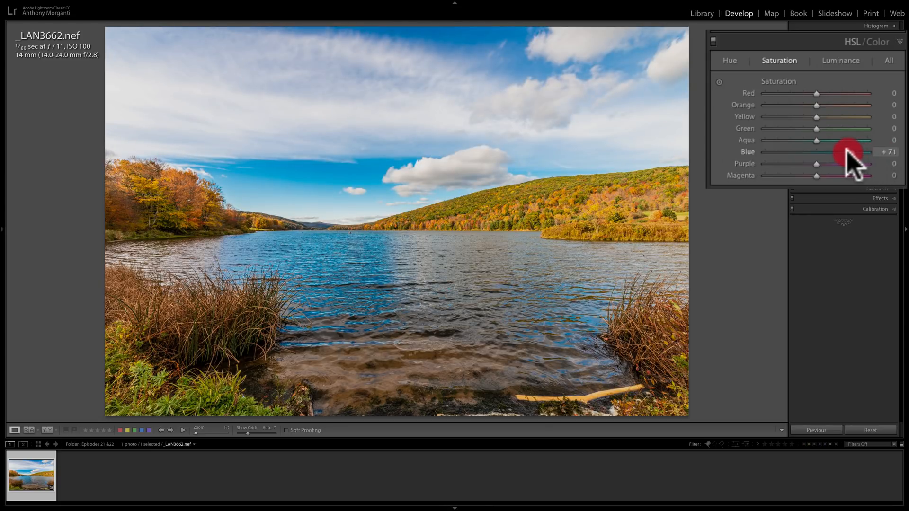
{"action": "left_click_drag", "start_coordinate": [847, 152], "coordinate": [814, 152]}
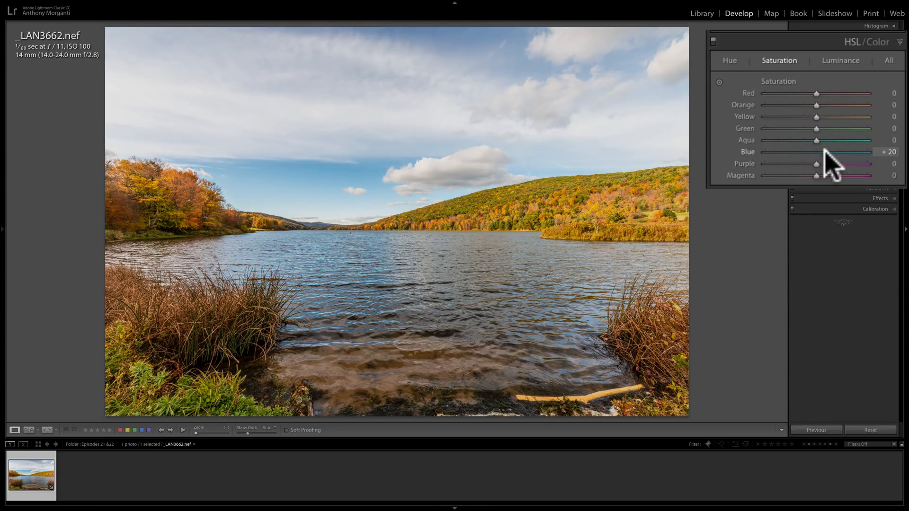
{"action": "left_click_drag", "start_coordinate": [816, 151], "coordinate": [868, 152]}
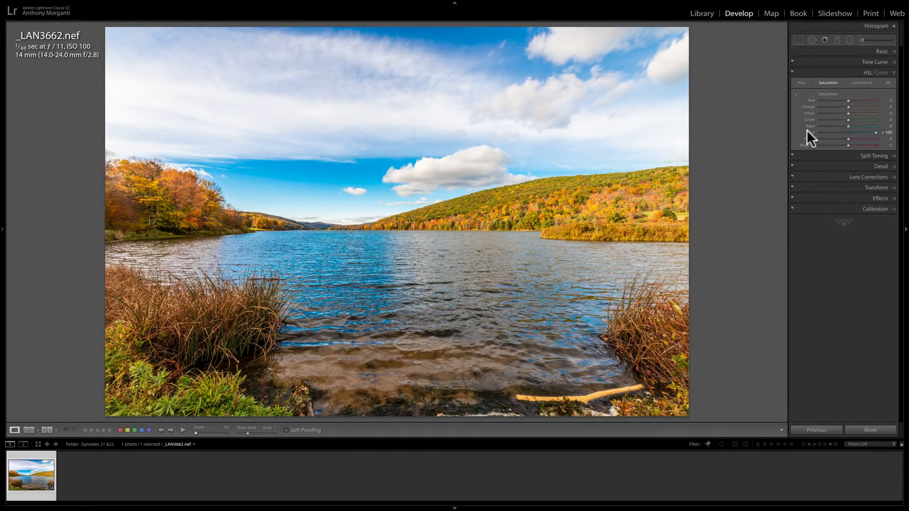
Step: Collapse HSL/Color and expand the Calibration panel again, all sliders at 0
{"action": "left_click", "coordinate": [876, 72]}
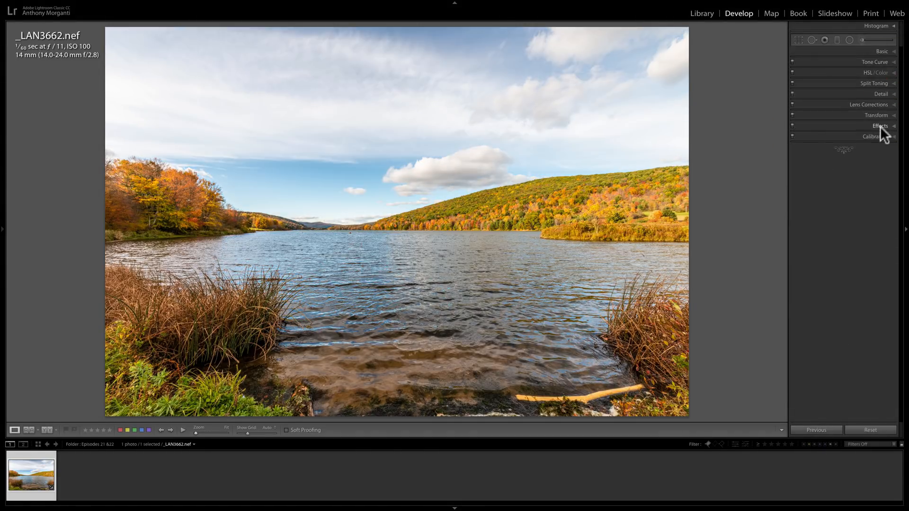
{"action": "left_click", "coordinate": [879, 136]}
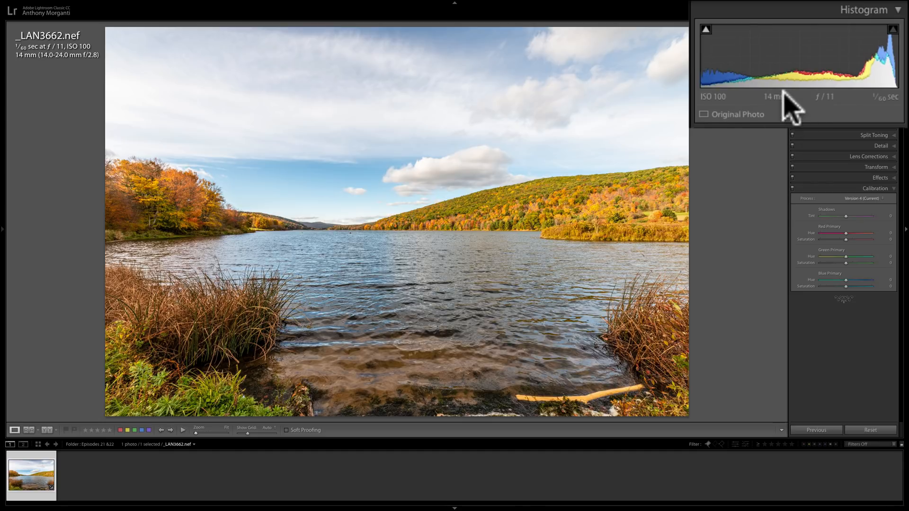
{"action": "mouse_move", "coordinate": [319, 181]}
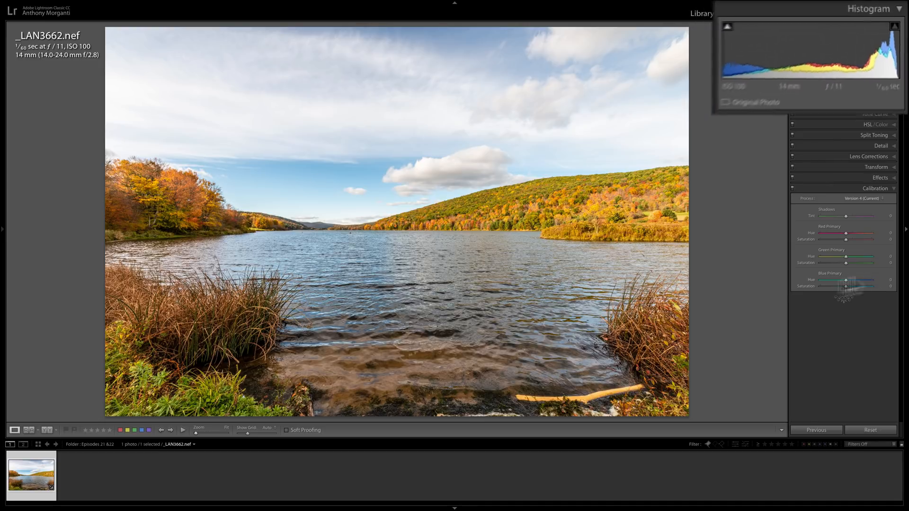
{"action": "left_click", "coordinate": [738, 12]}
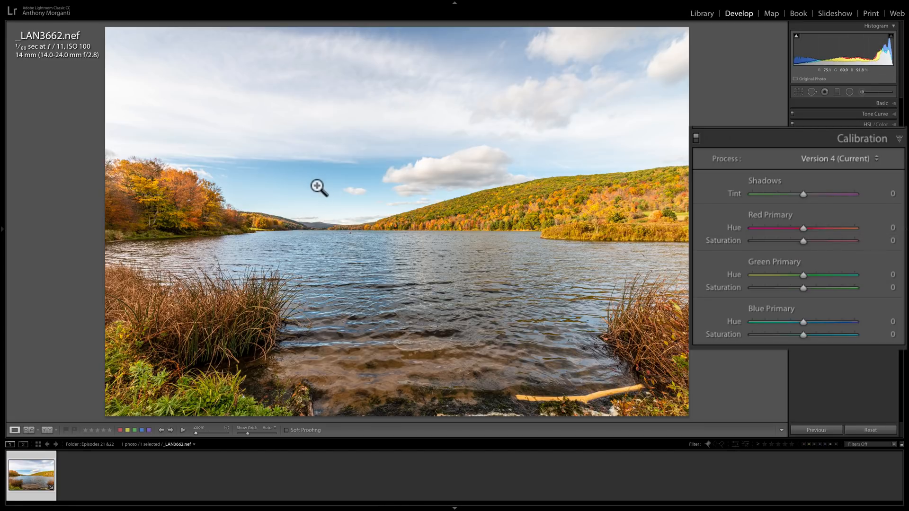
{"action": "mouse_move", "coordinate": [847, 82]}
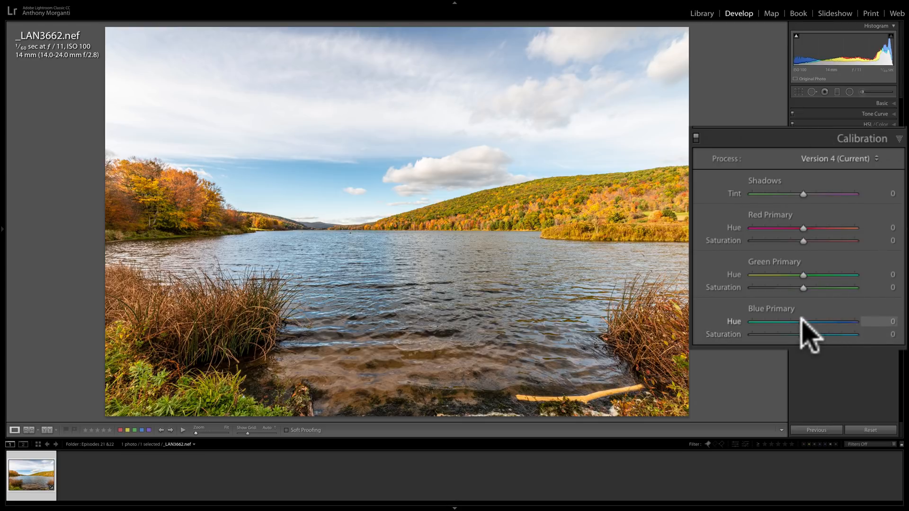
{"action": "left_click_drag", "start_coordinate": [803, 321], "coordinate": [766, 321]}
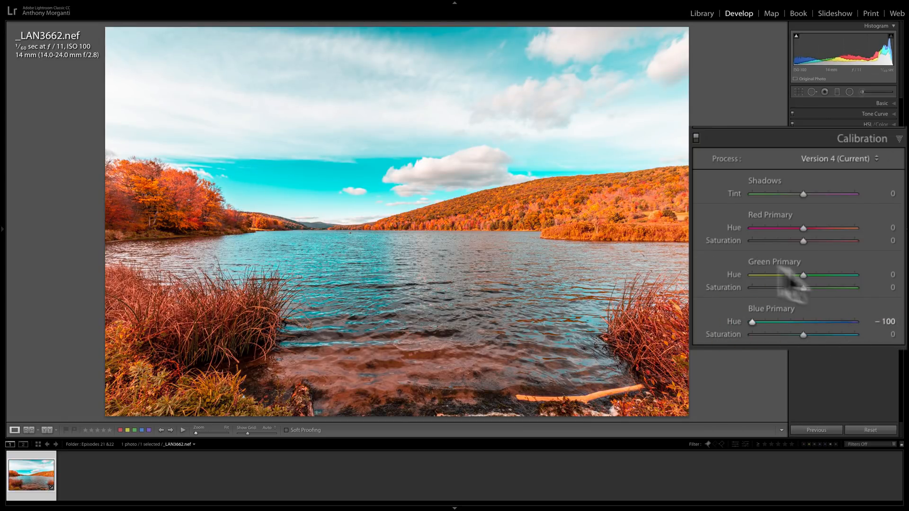
{"action": "left_click_drag", "start_coordinate": [753, 321], "coordinate": [815, 321]}
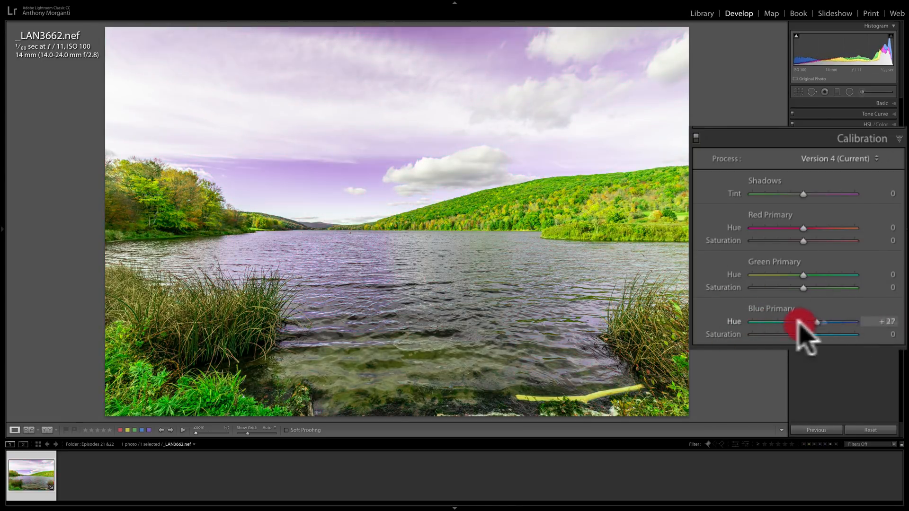
{"action": "left_click_drag", "start_coordinate": [816, 322], "coordinate": [747, 322]}
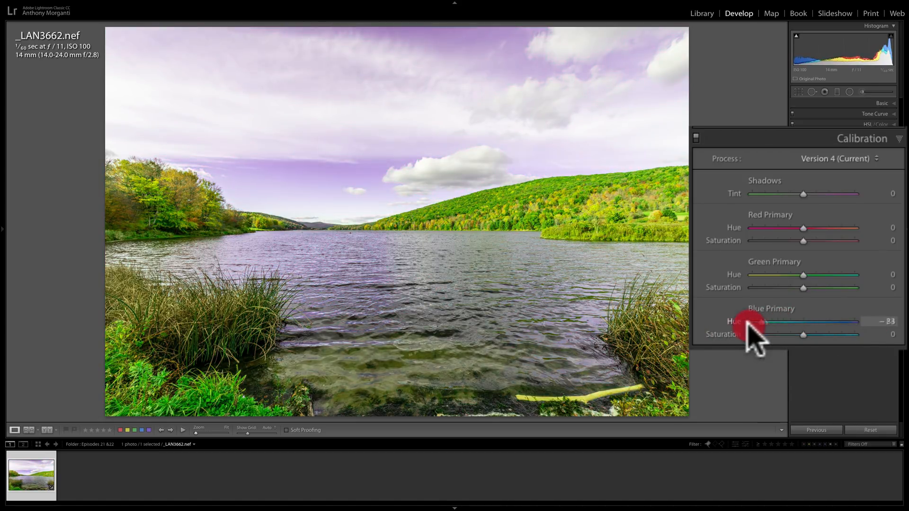
{"action": "left_click_drag", "start_coordinate": [748, 322], "coordinate": [752, 322]}
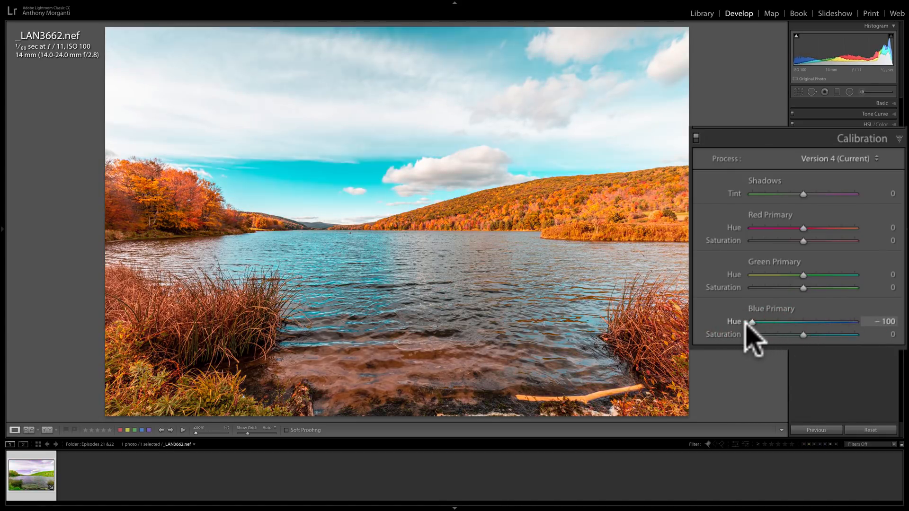
{"action": "left_click_drag", "start_coordinate": [752, 322], "coordinate": [802, 322]}
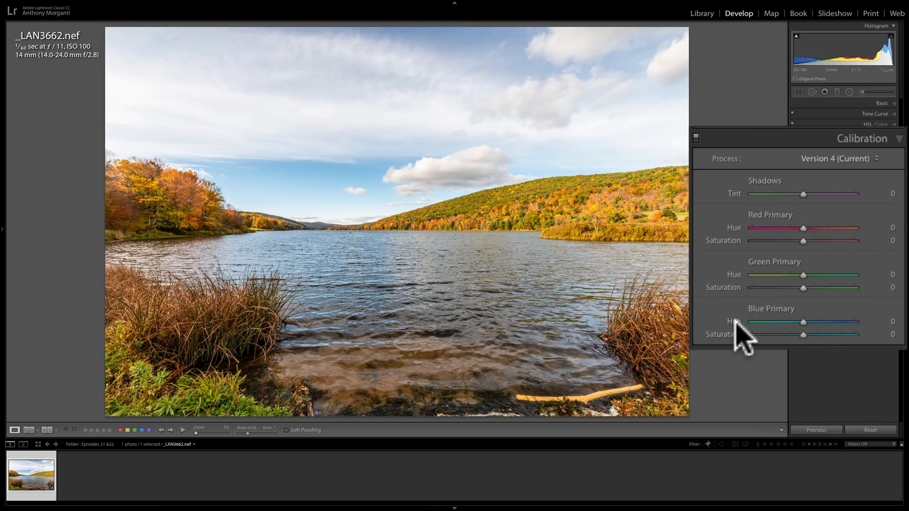
{"action": "mouse_move", "coordinate": [744, 340]}
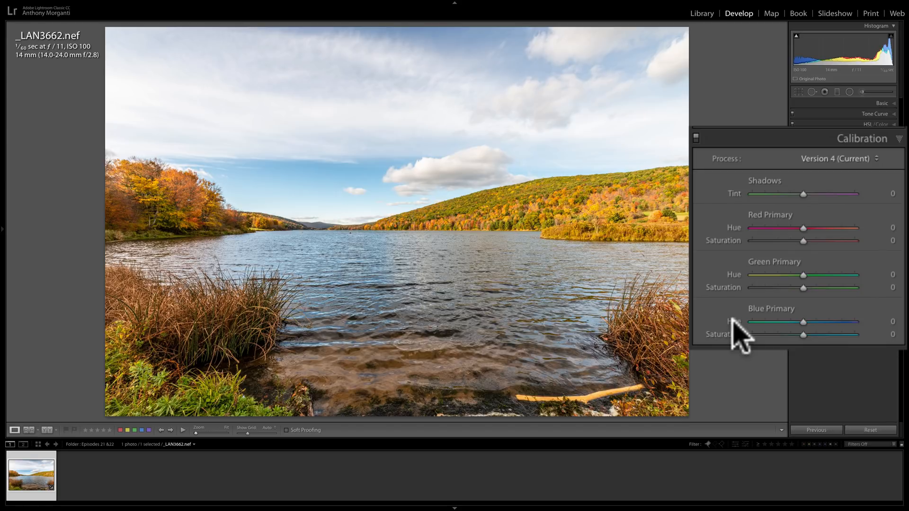
{"action": "mouse_move", "coordinate": [456, 216]}
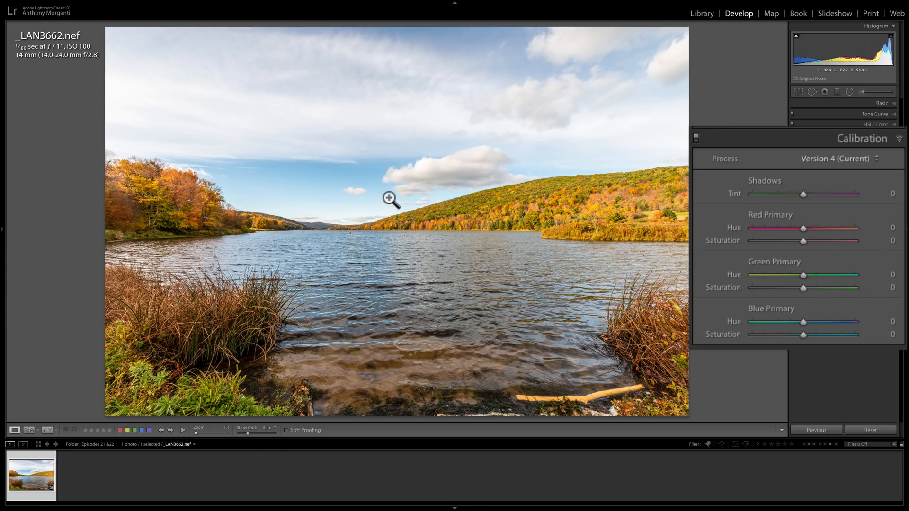
{"action": "mouse_move", "coordinate": [396, 196]}
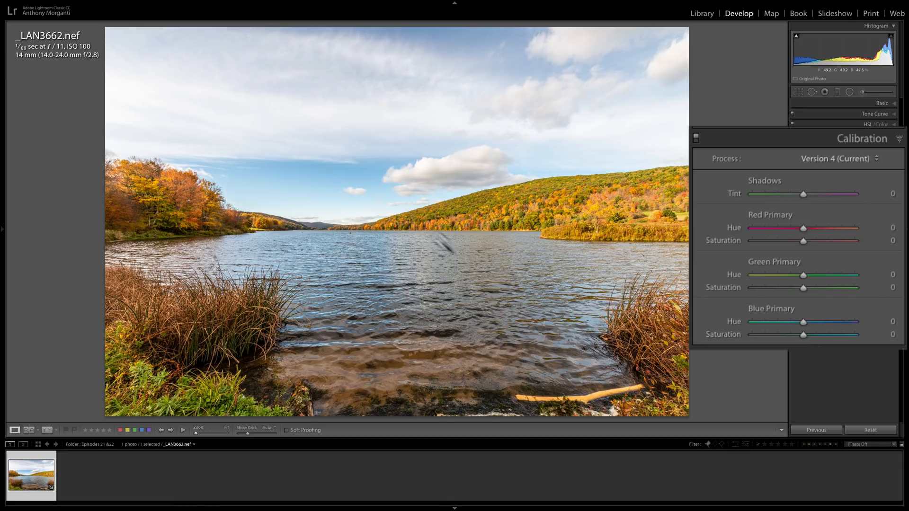
{"action": "mouse_move", "coordinate": [374, 248]}
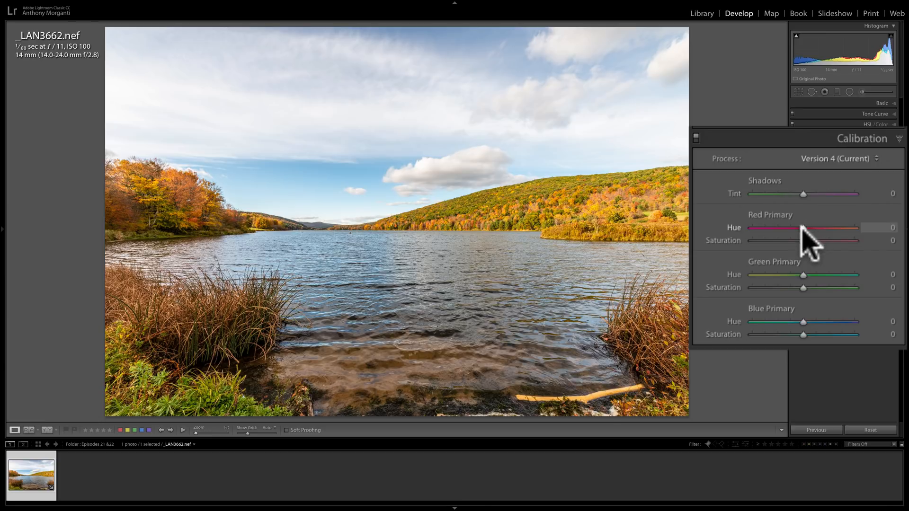
Step: Nudge the Red Primary hue to -3 and hold Alt to reset the Green and Blue groups
{"action": "left_click_drag", "start_coordinate": [799, 227], "coordinate": [817, 227]}
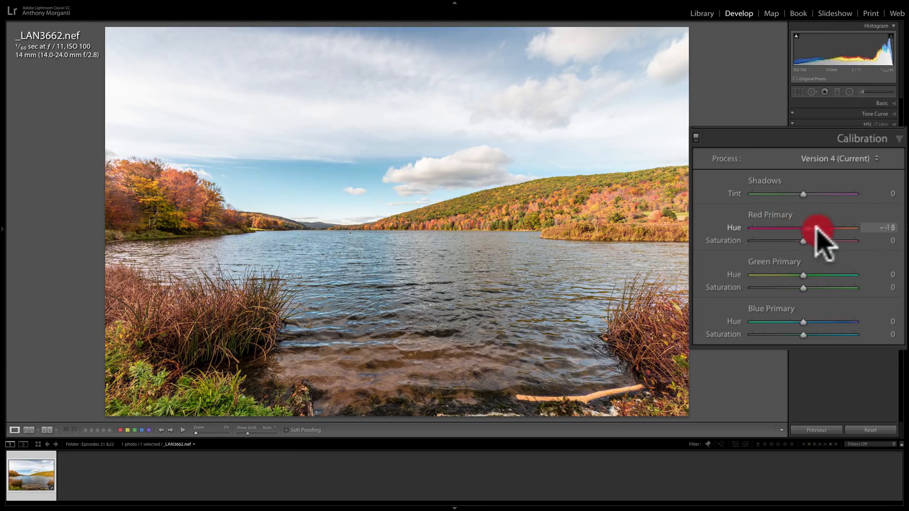
{"action": "left_click_drag", "start_coordinate": [817, 228], "coordinate": [804, 227]}
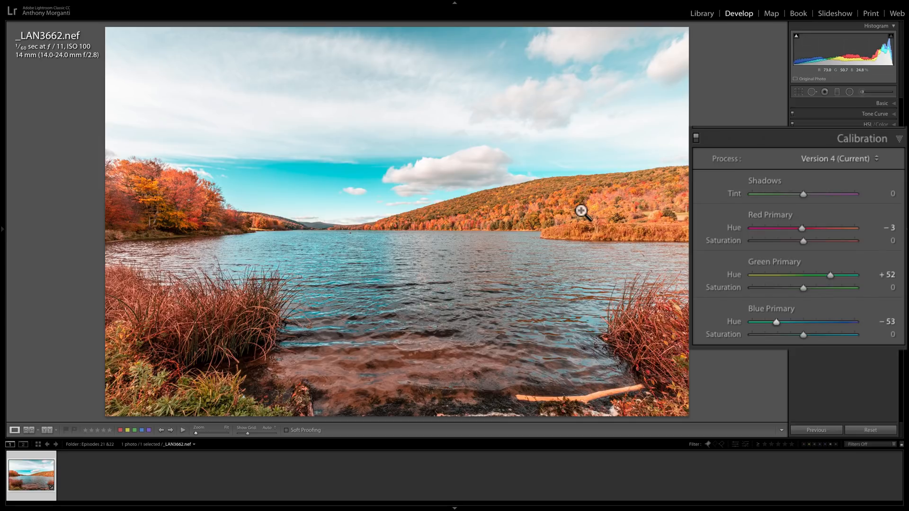
{"action": "mouse_move", "coordinate": [766, 272]}
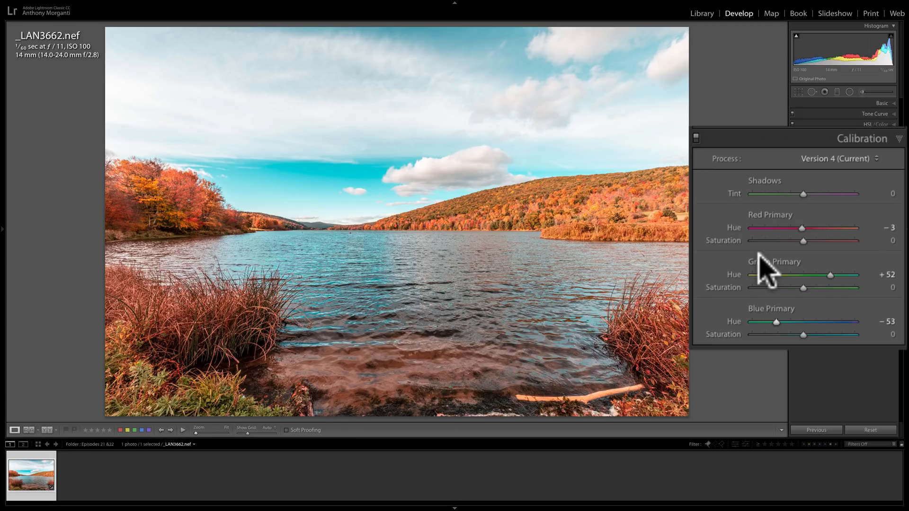
{"action": "key", "text": "alt"}
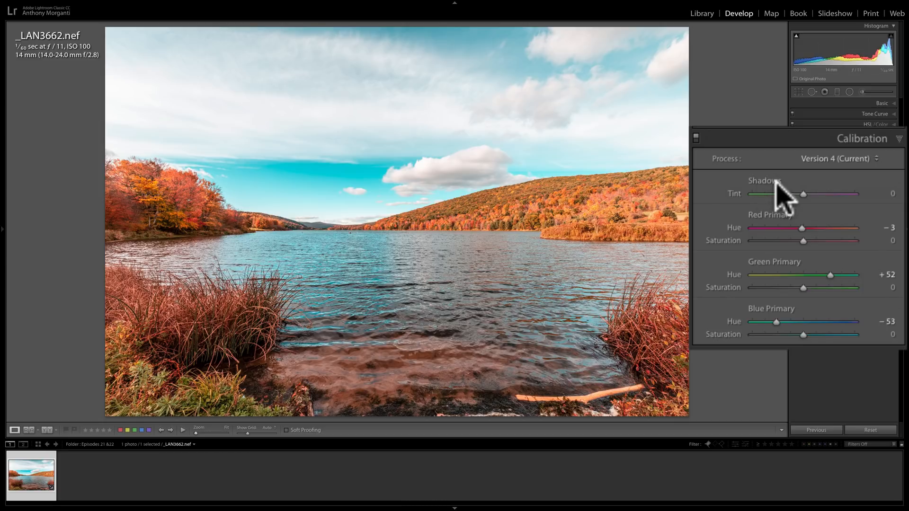
{"action": "mouse_move", "coordinate": [769, 197]}
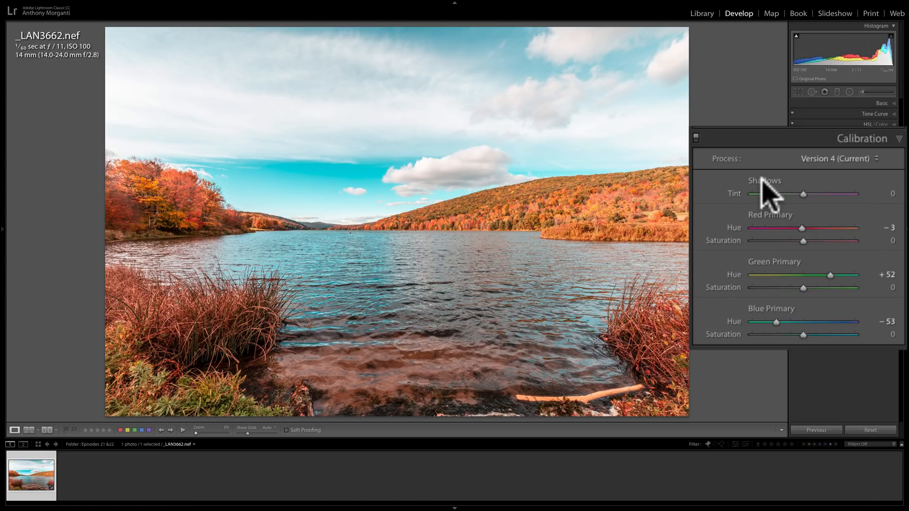
{"action": "mouse_move", "coordinate": [819, 194]}
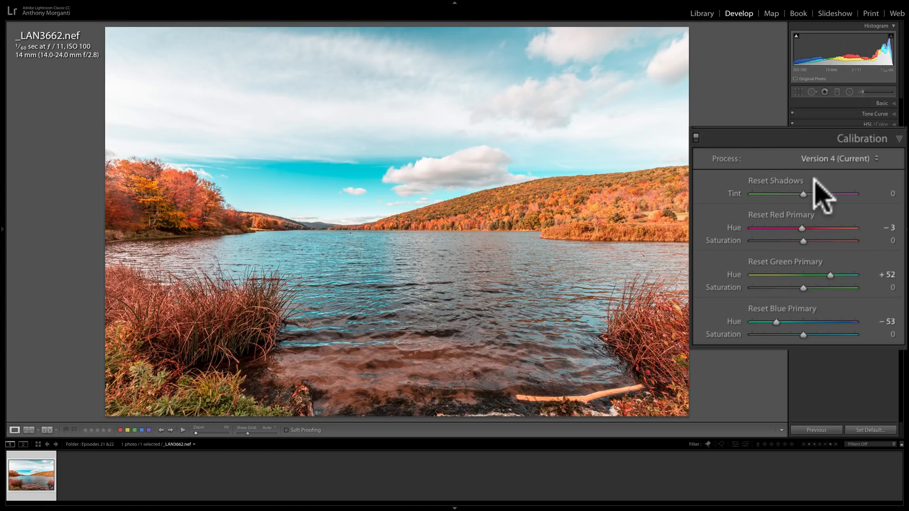
{"action": "mouse_move", "coordinate": [791, 199]}
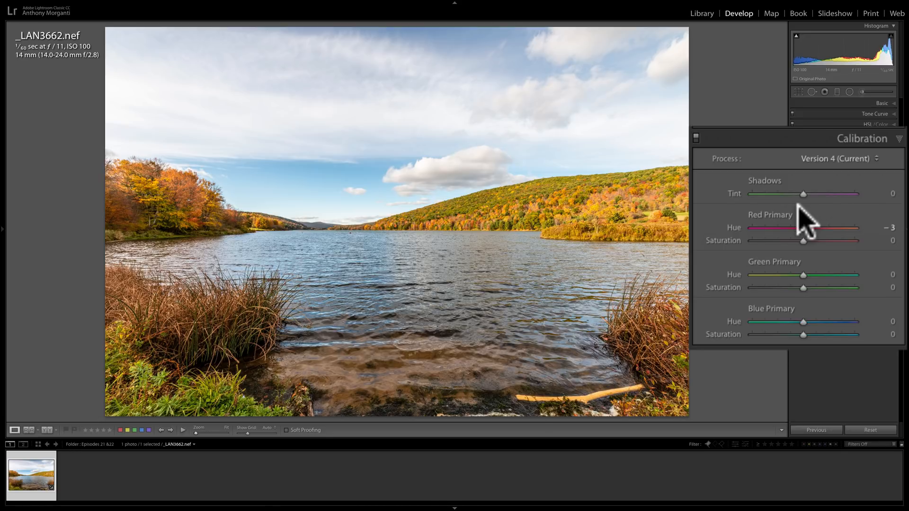
{"action": "mouse_move", "coordinate": [742, 352]}
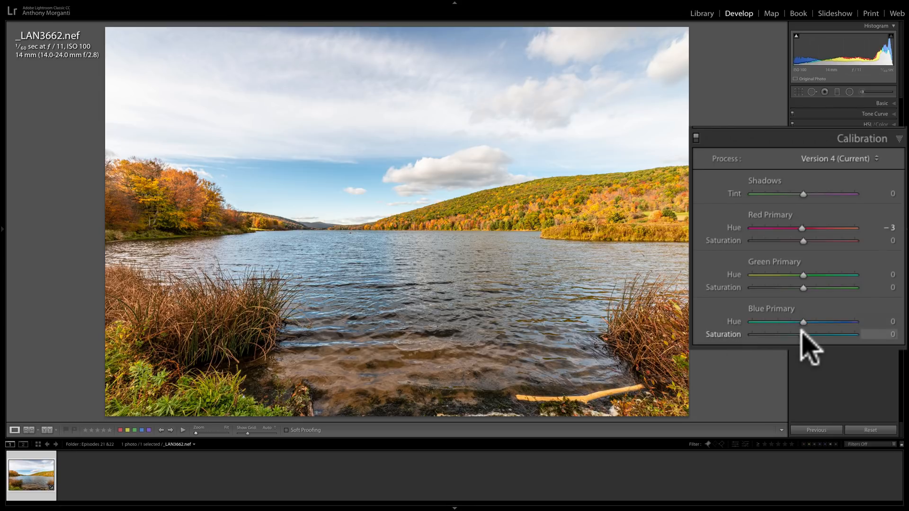
Step: Try Blue Primary saturation at +100 and +56, then return it to 0
{"action": "left_click_drag", "start_coordinate": [820, 334], "coordinate": [854, 334]}
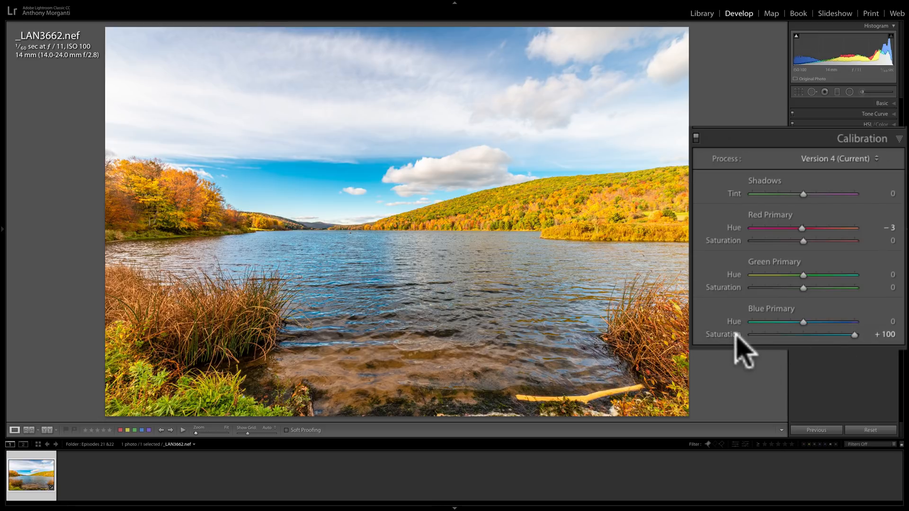
{"action": "left_click_drag", "start_coordinate": [852, 334], "coordinate": [803, 334]}
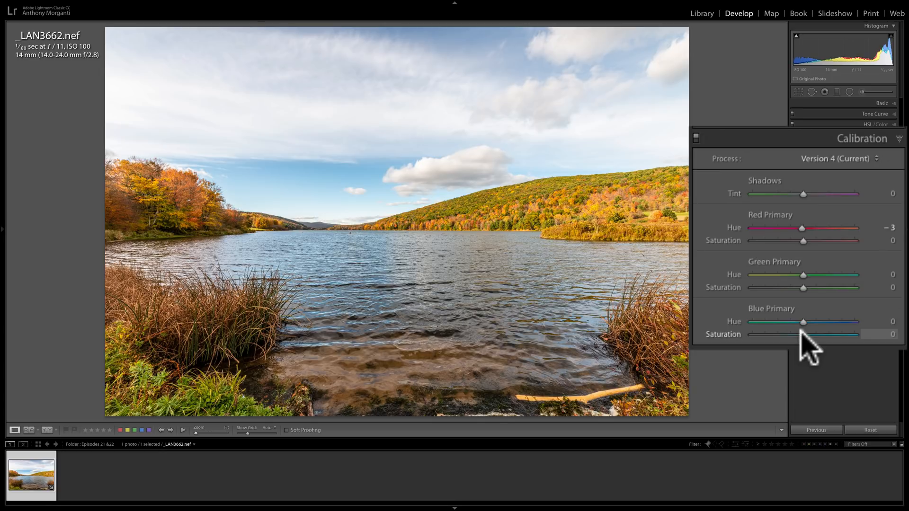
{"action": "left_click_drag", "start_coordinate": [819, 334], "coordinate": [819, 334]}
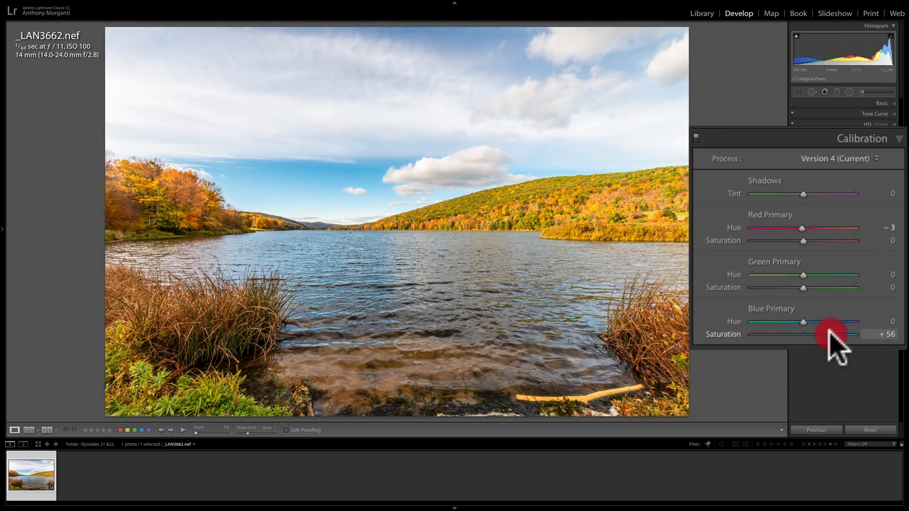
{"action": "left_click_drag", "start_coordinate": [820, 334], "coordinate": [854, 334]}
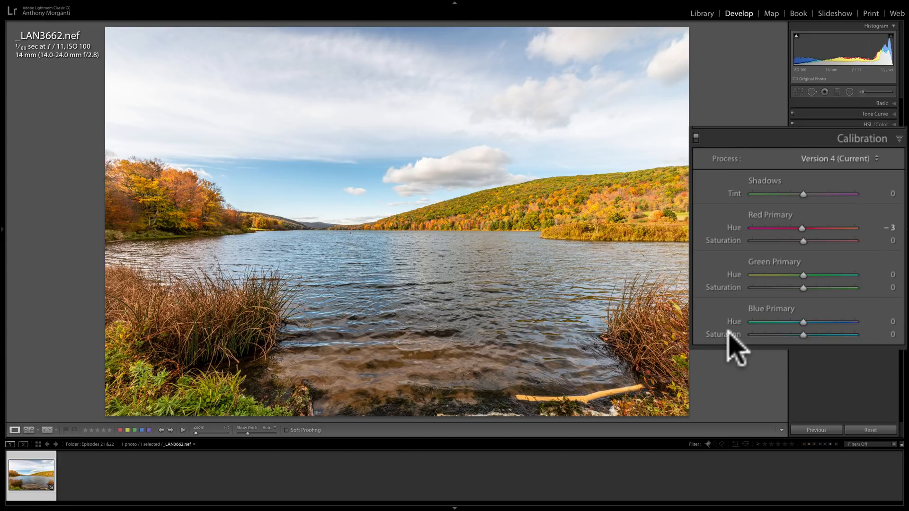
{"action": "mouse_move", "coordinate": [863, 238]}
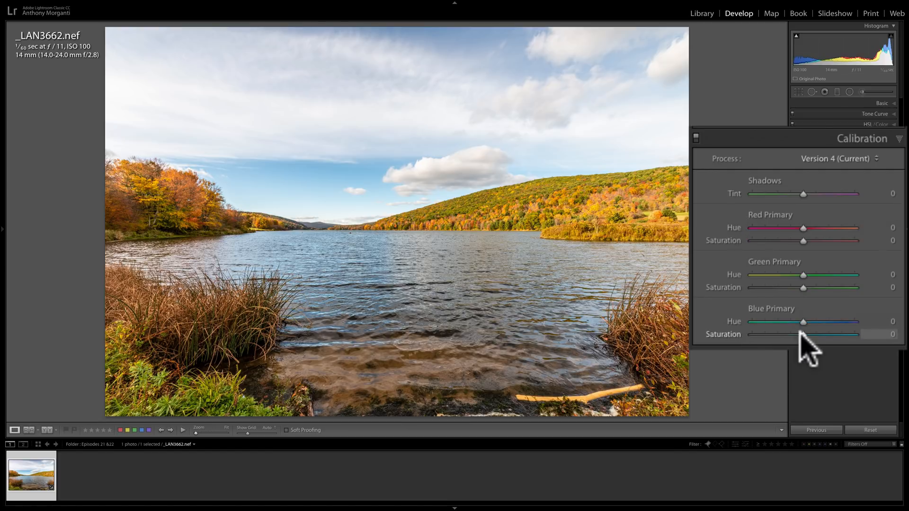
{"action": "left_click_drag", "start_coordinate": [818, 334], "coordinate": [860, 334]}
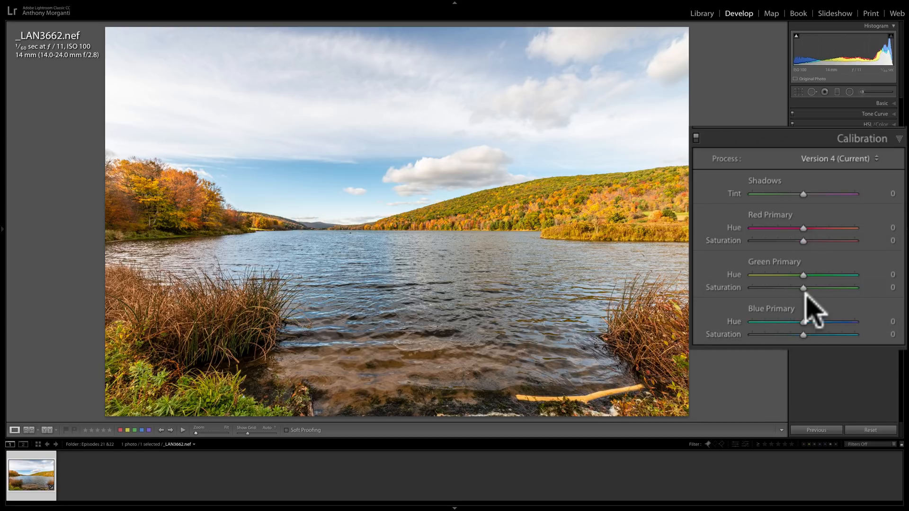
{"action": "left_click_drag", "start_coordinate": [803, 241], "coordinate": [835, 240]}
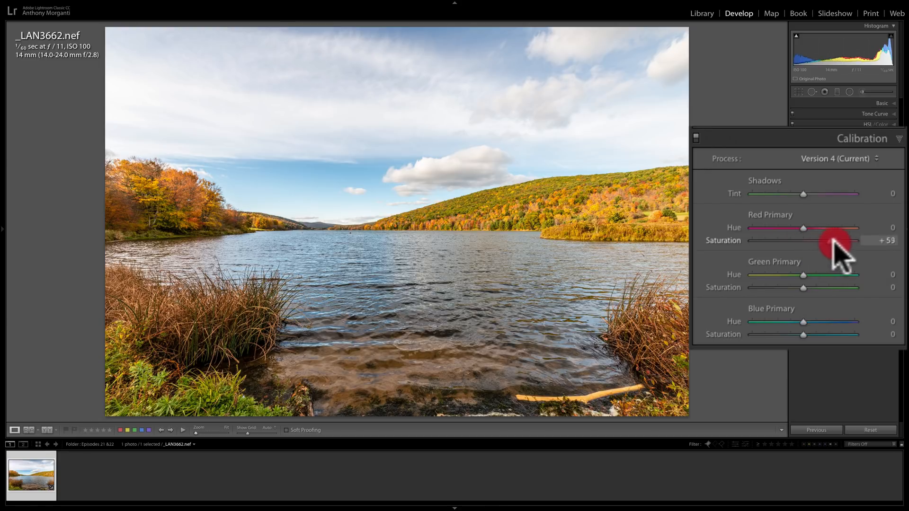
{"action": "left_click_drag", "start_coordinate": [821, 240], "coordinate": [853, 240]}
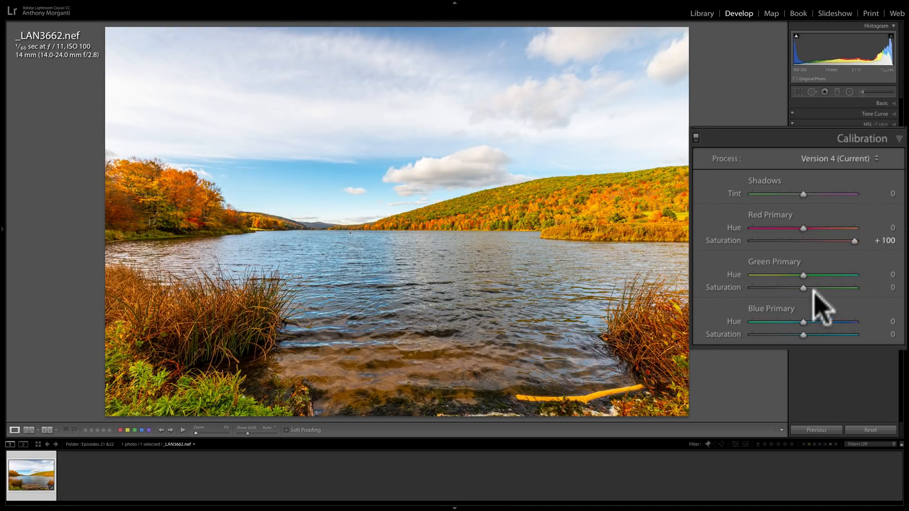
{"action": "left_click_drag", "start_coordinate": [853, 240], "coordinate": [803, 240]}
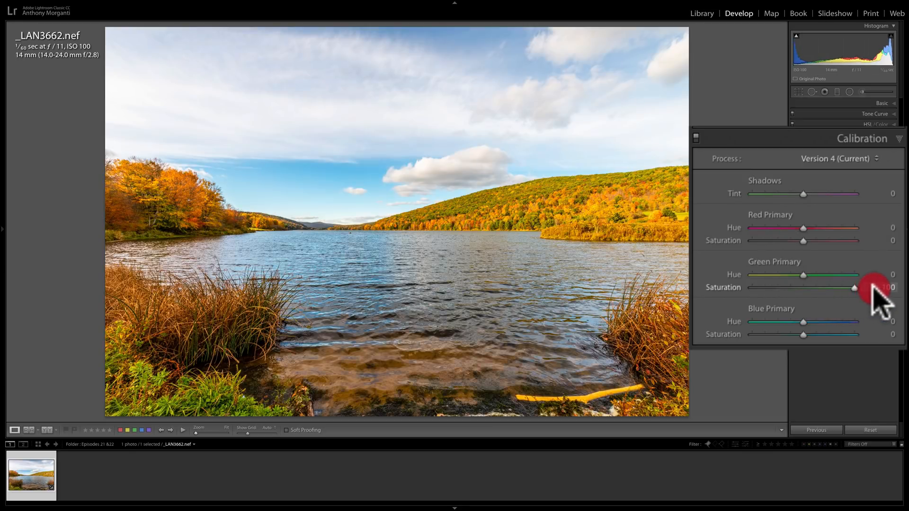
{"action": "left_click_drag", "start_coordinate": [852, 288], "coordinate": [803, 288]}
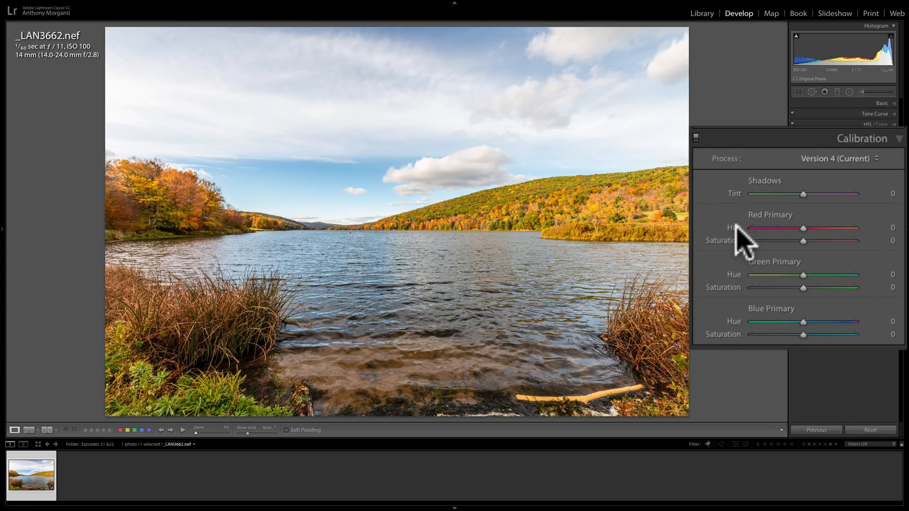
{"action": "mouse_move", "coordinate": [733, 267]}
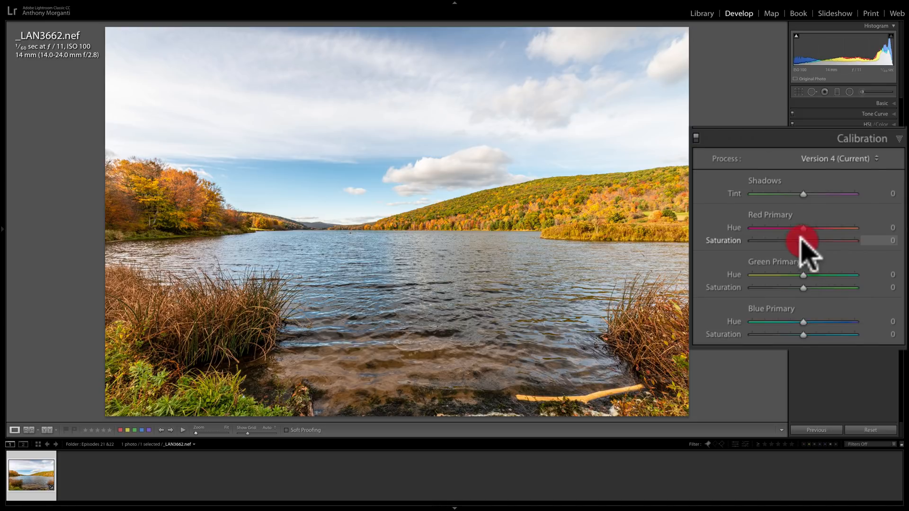
{"action": "left_click_drag", "start_coordinate": [801, 242], "coordinate": [872, 241]}
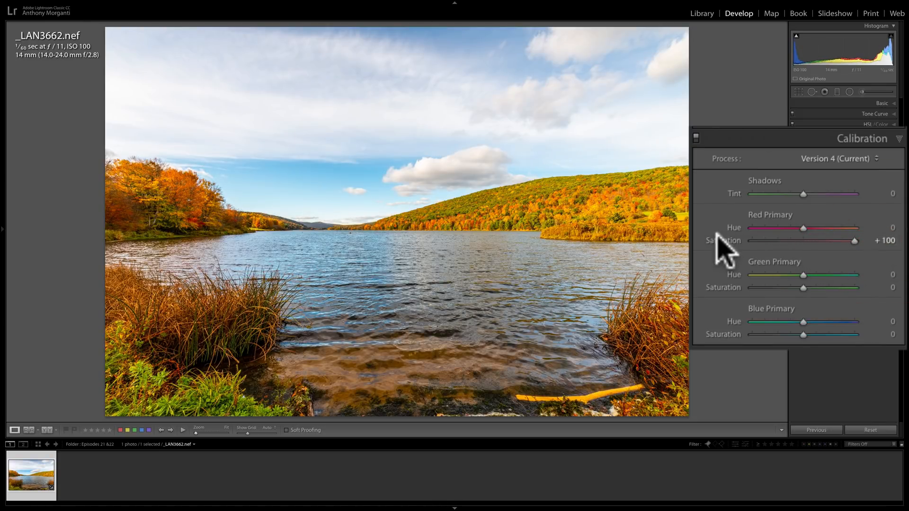
{"action": "left_click_drag", "start_coordinate": [874, 240], "coordinate": [802, 241]}
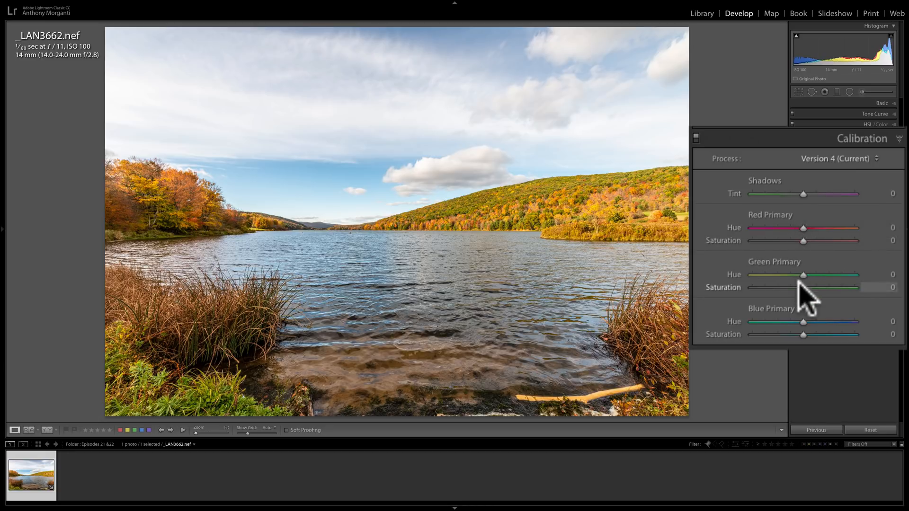
{"action": "mouse_move", "coordinate": [807, 249]}
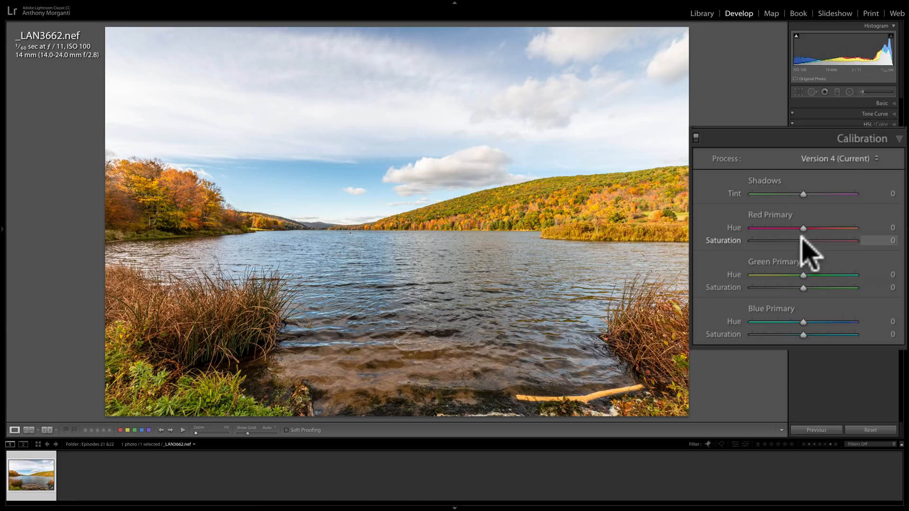
{"action": "mouse_move", "coordinate": [803, 236]}
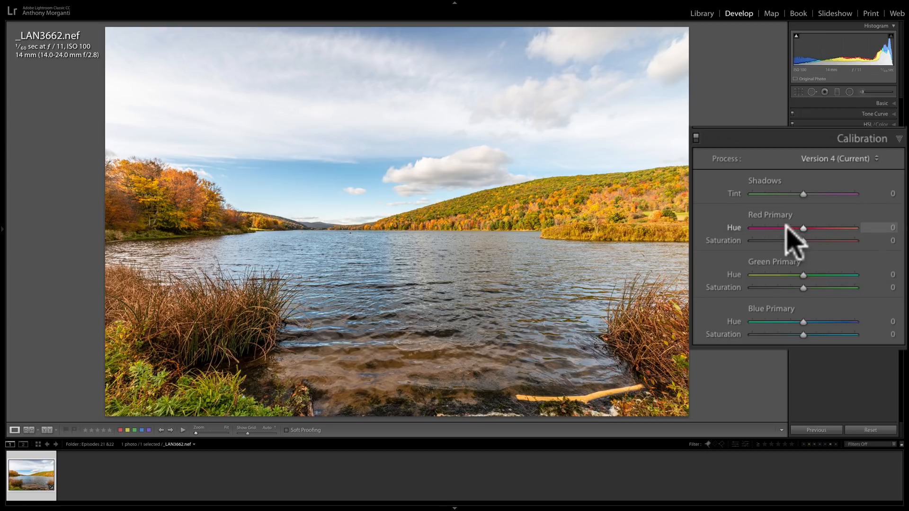
Step: Expand the Basic tone and colour panel in the Develop sidebar
{"action": "left_click", "coordinate": [881, 103]}
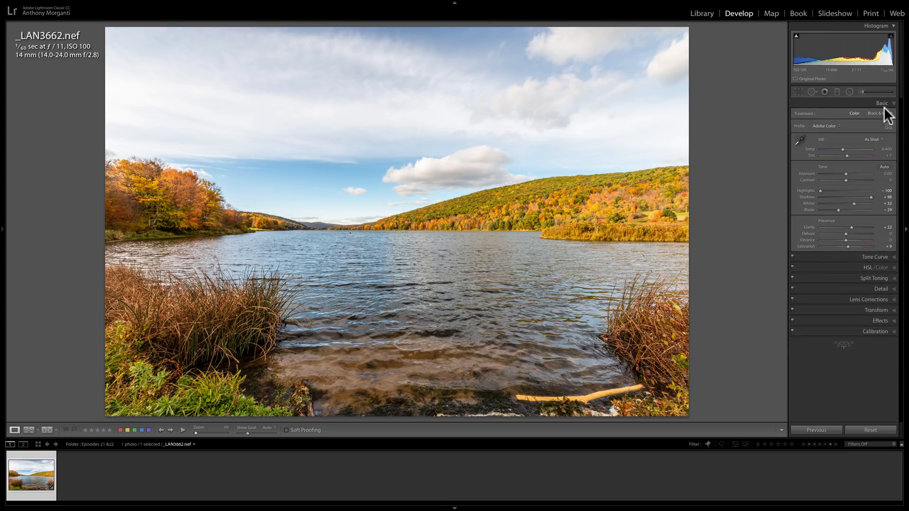
{"action": "mouse_move", "coordinate": [890, 131]}
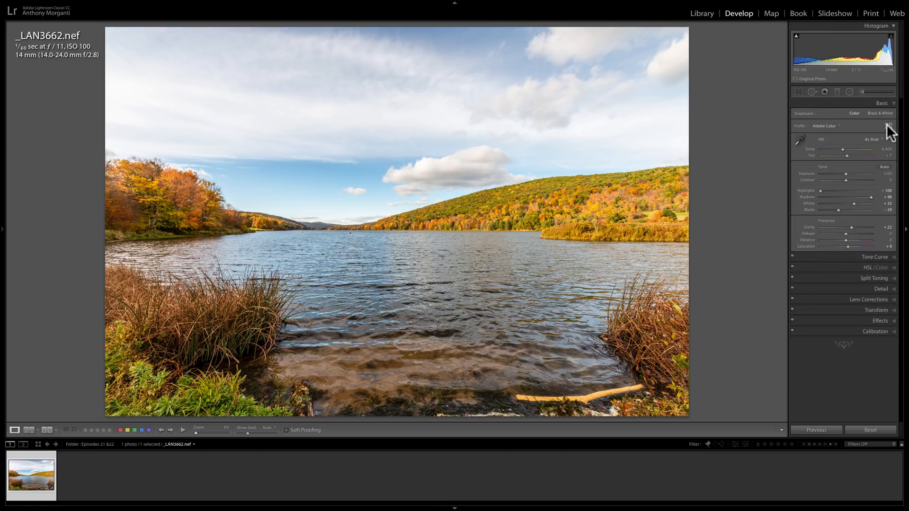
{"action": "mouse_move", "coordinate": [889, 125]}
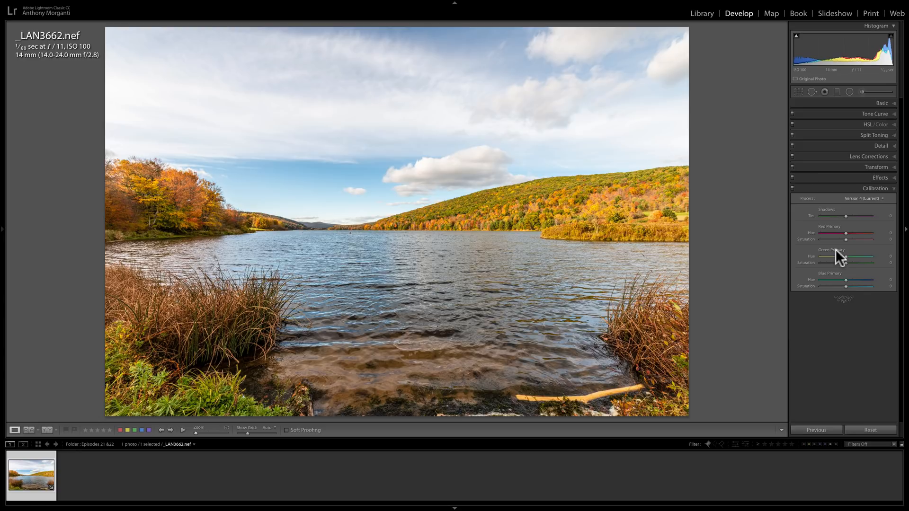
{"action": "mouse_move", "coordinate": [829, 240]}
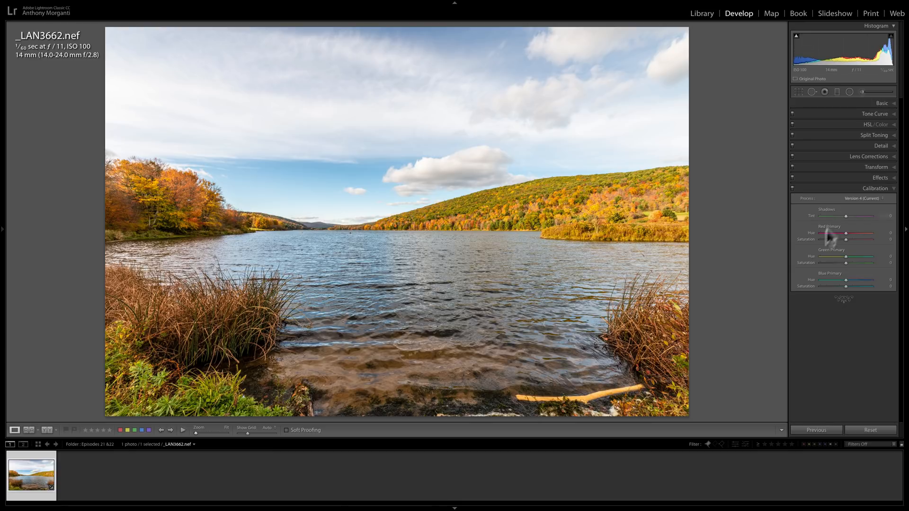
{"action": "mouse_move", "coordinate": [851, 237]}
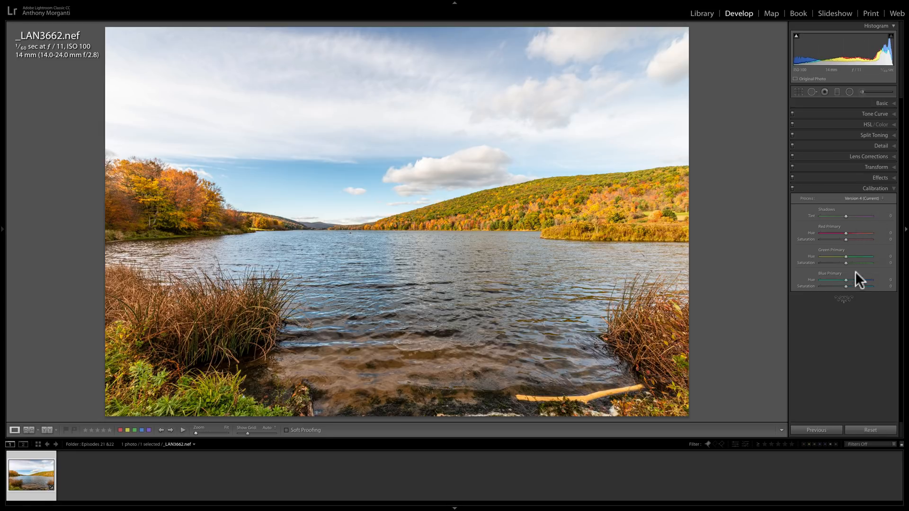
{"action": "mouse_move", "coordinate": [871, 195]}
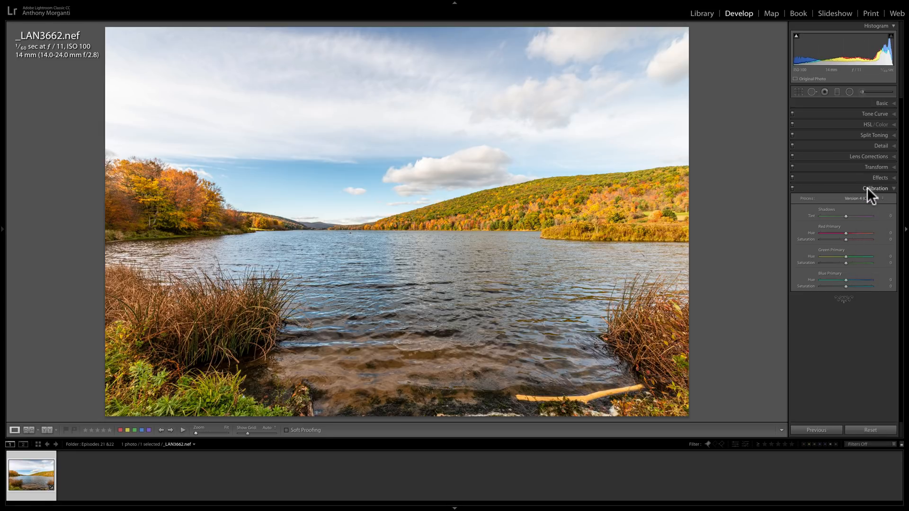